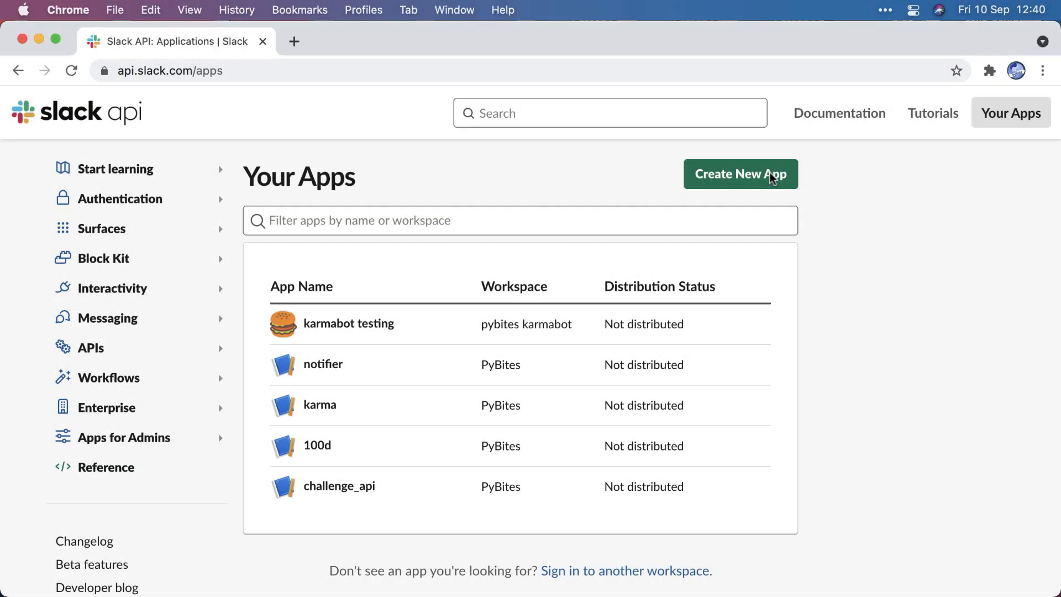
- Create a new app named 'jokes' developed in the pybites karmabot workspace
{"action": "left_click", "coordinate": [741, 173]}
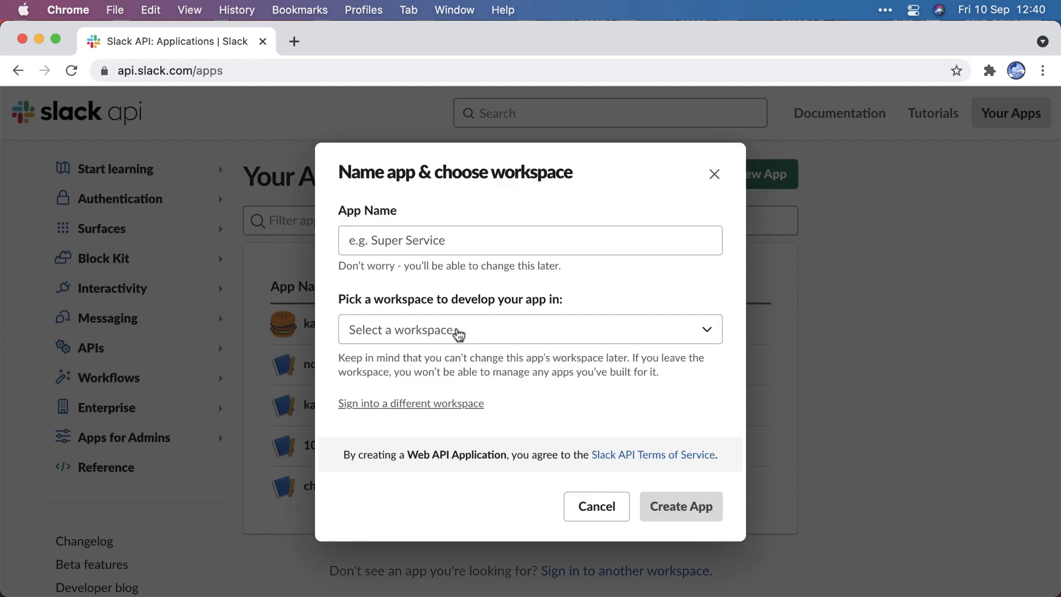
{"action": "left_click", "coordinate": [529, 240]}
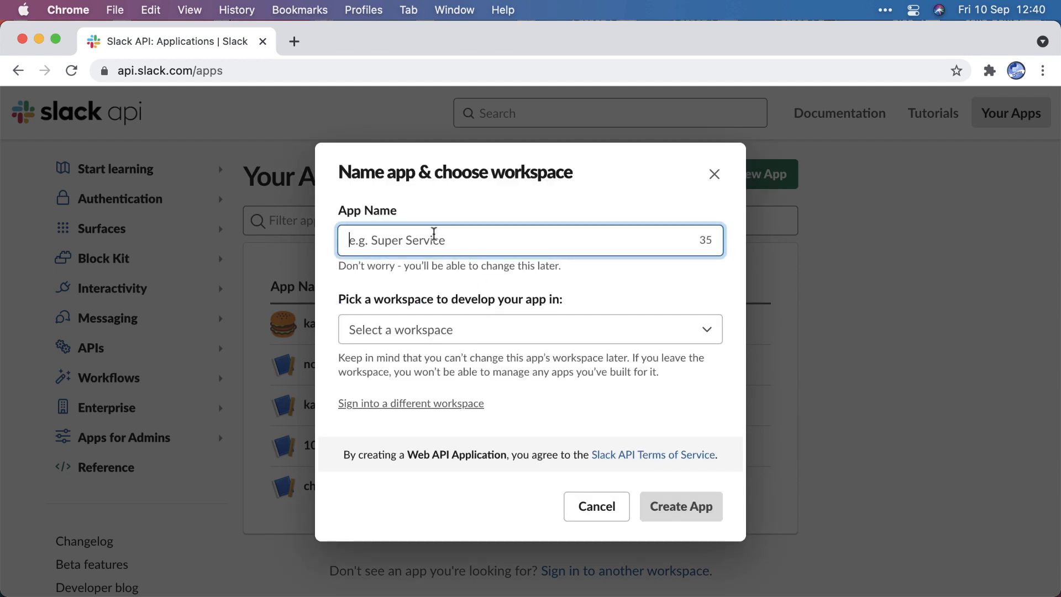
{"action": "type", "text": "jokes"}
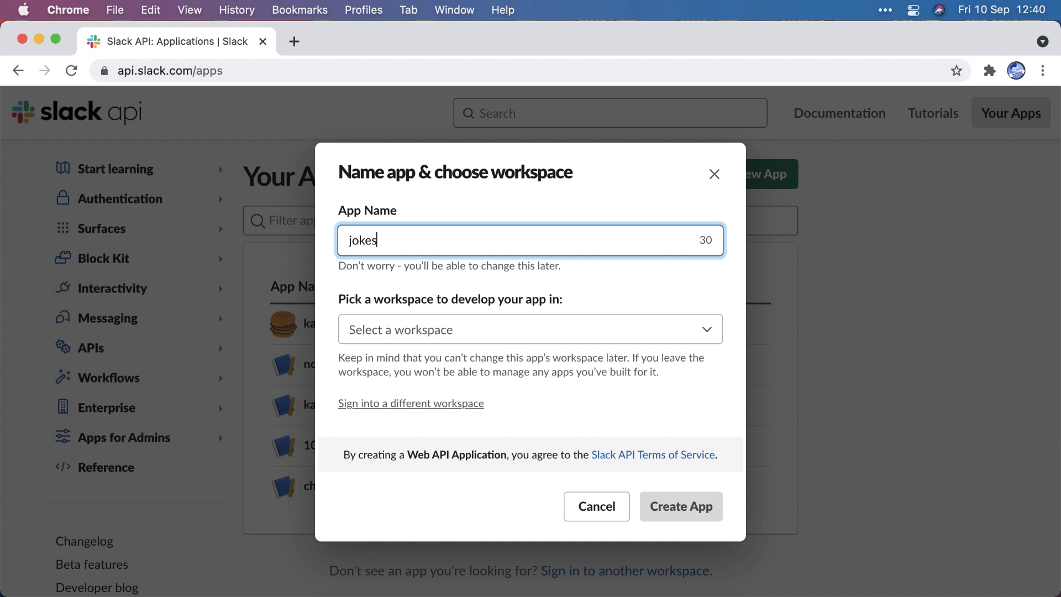
{"action": "left_click", "coordinate": [530, 329]}
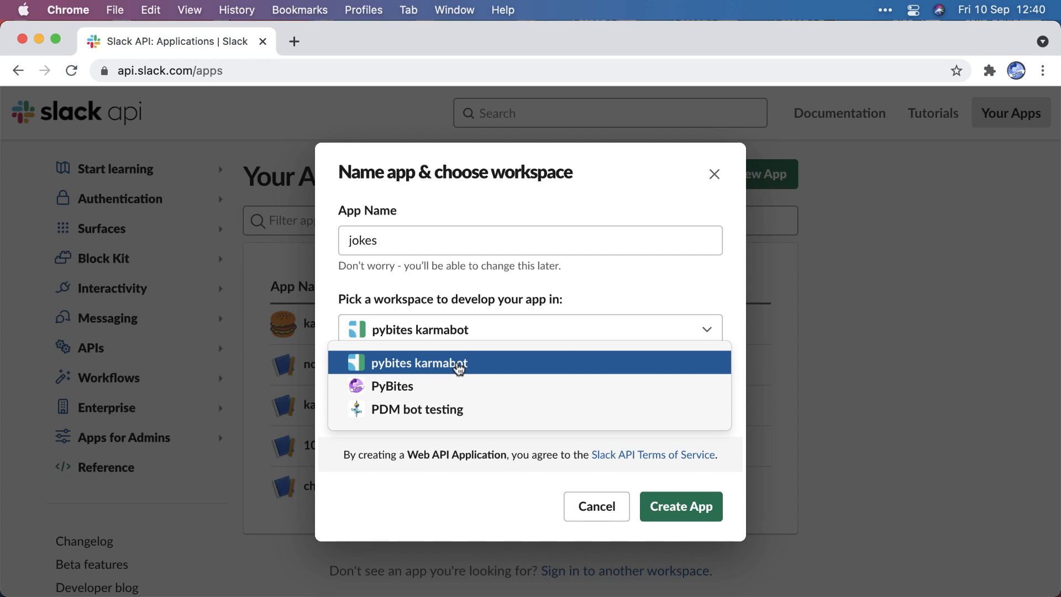
{"action": "left_click", "coordinate": [418, 362]}
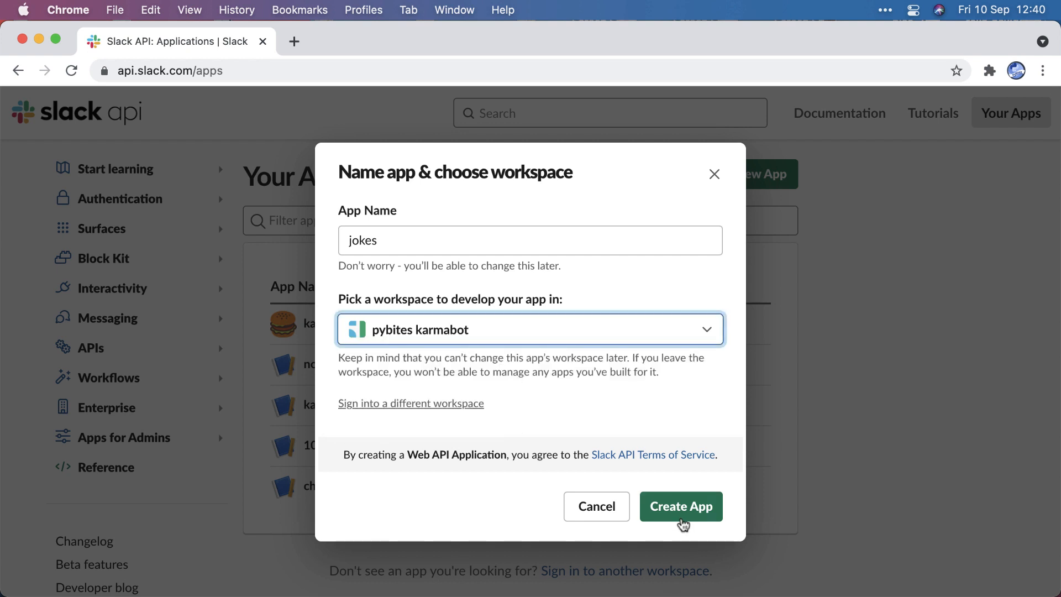
{"action": "left_click", "coordinate": [681, 506]}
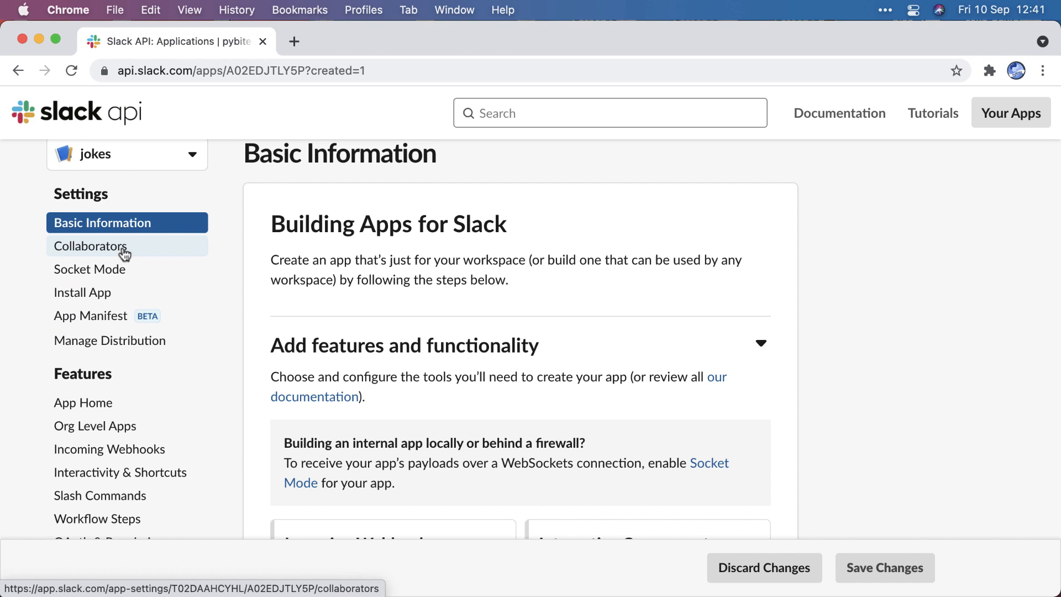
{"action": "mouse_move", "coordinate": [105, 261]}
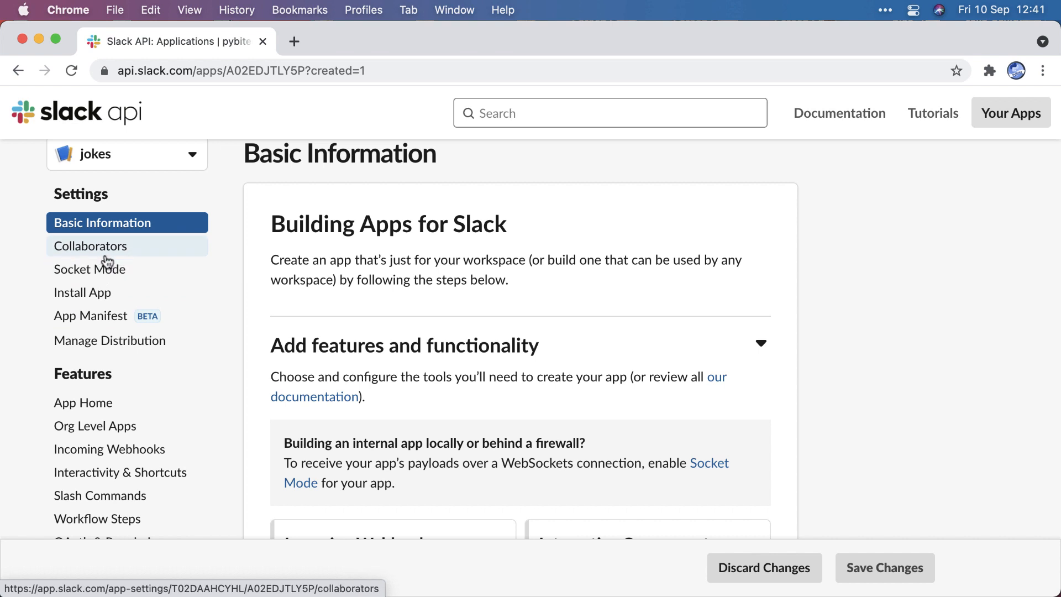
- Turn on Socket Mode and generate an app-level token named 'bot token'
{"action": "left_click", "coordinate": [90, 269]}
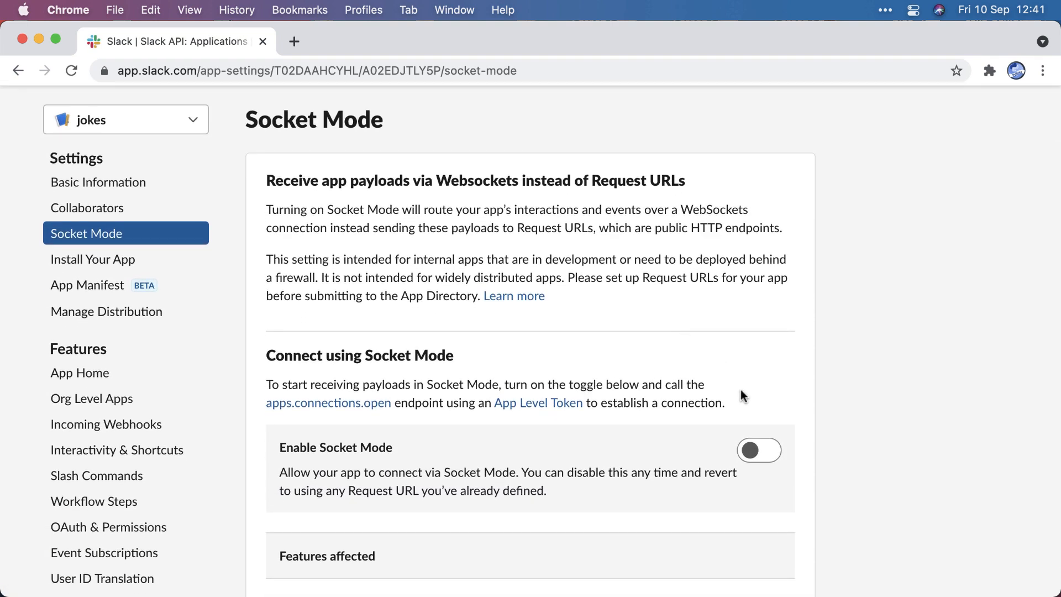
{"action": "left_click", "coordinate": [758, 449]}
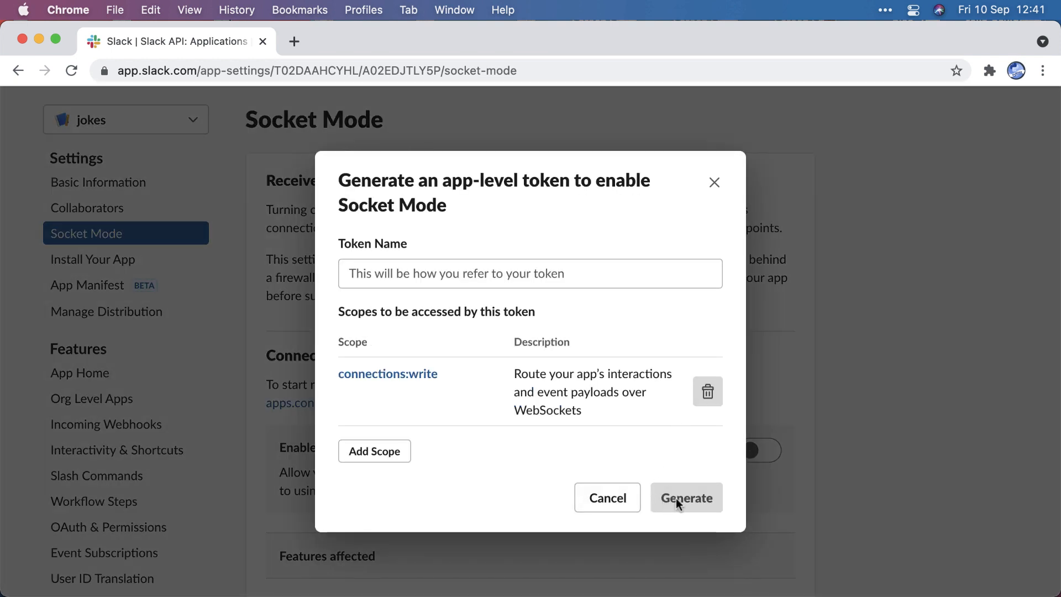
{"action": "type", "text": "bot token"}
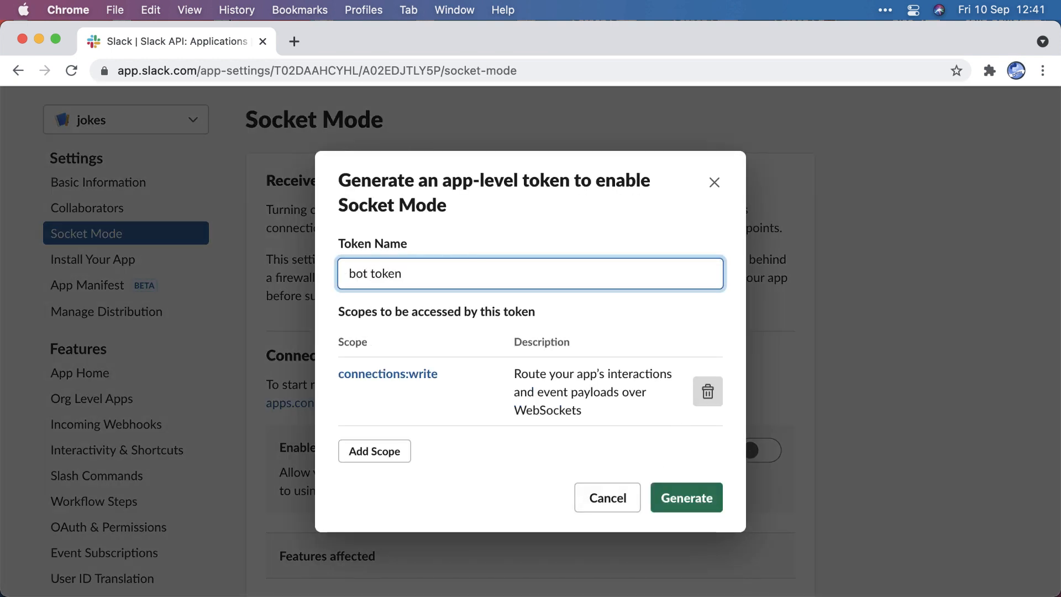
{"action": "left_click", "coordinate": [686, 497]}
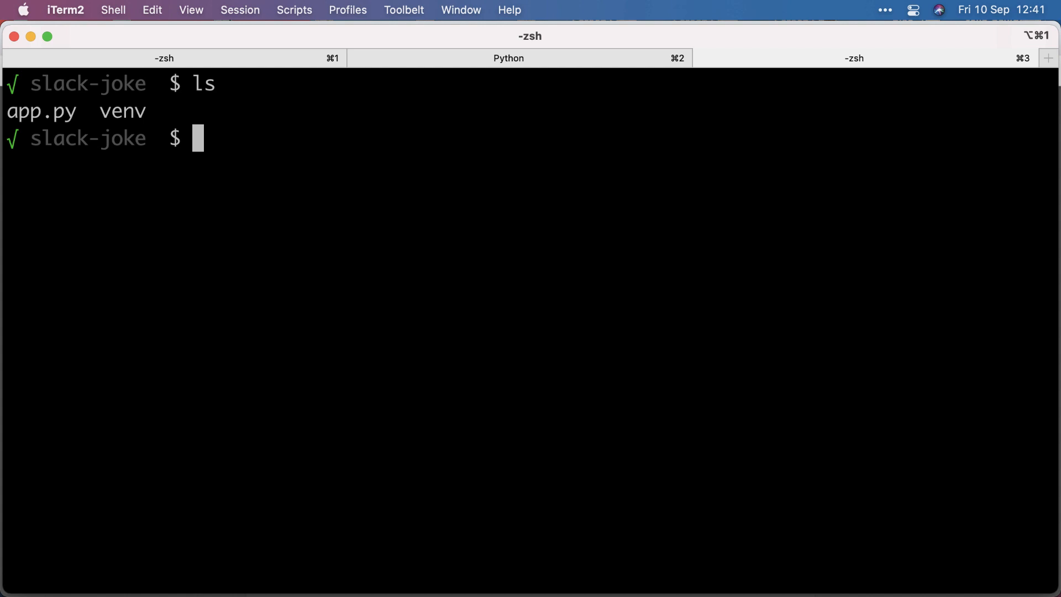
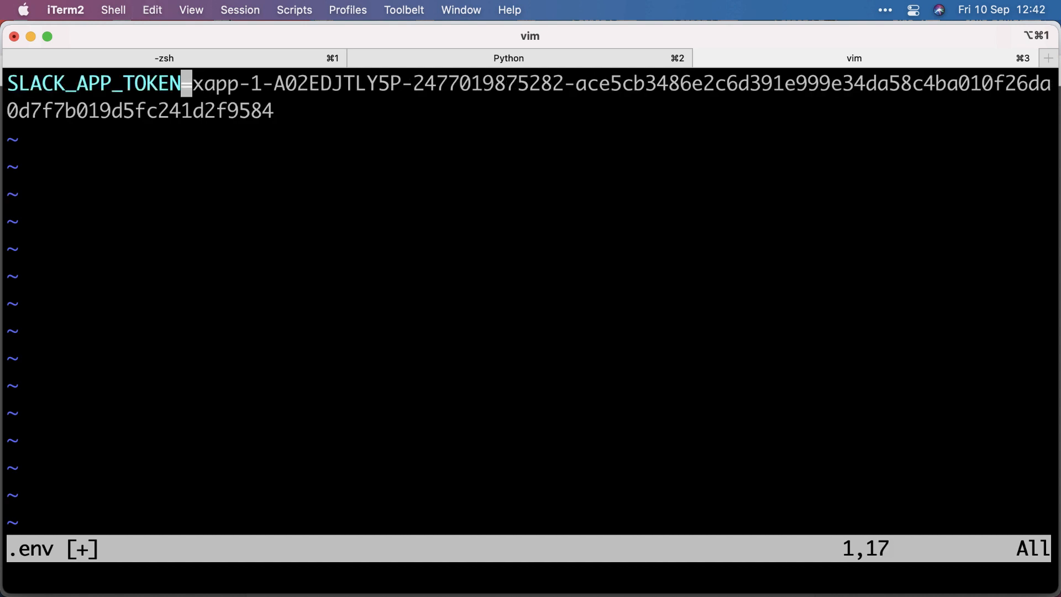
- Write .env in vim with SLACK_APP_TOKEN=xapp-... and an empty SLACK_BOT_TOKEN=, then save it
{"action": "key", "text": "ctrl+z"}
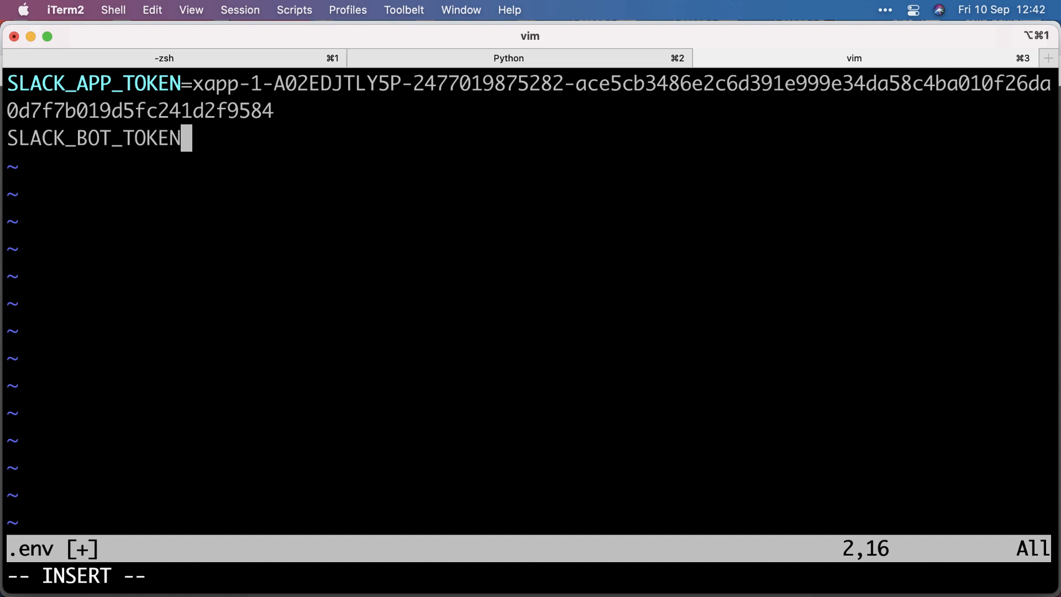
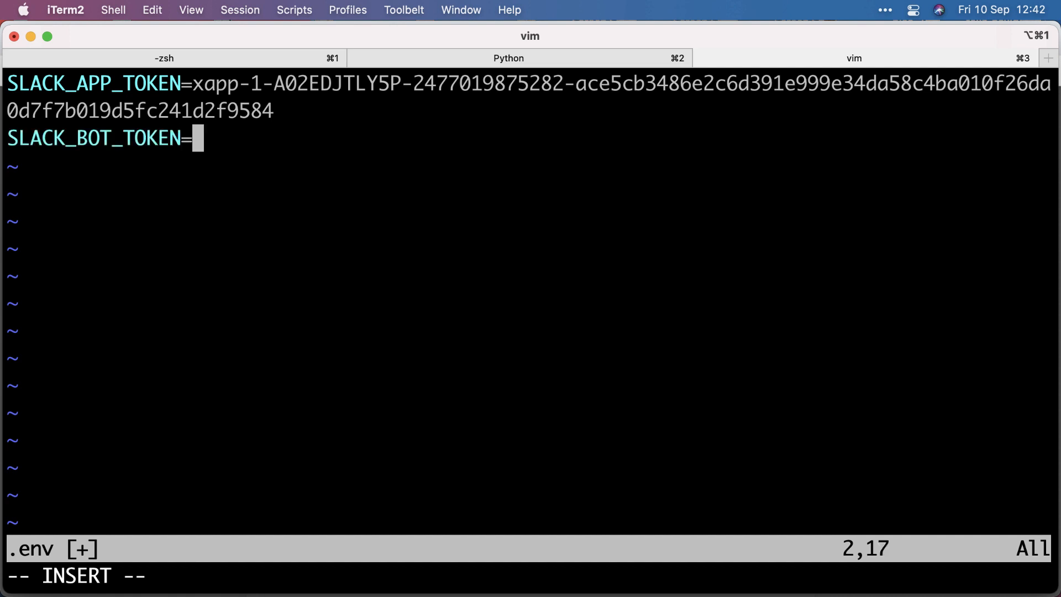
{"action": "key", "text": "Escape"}
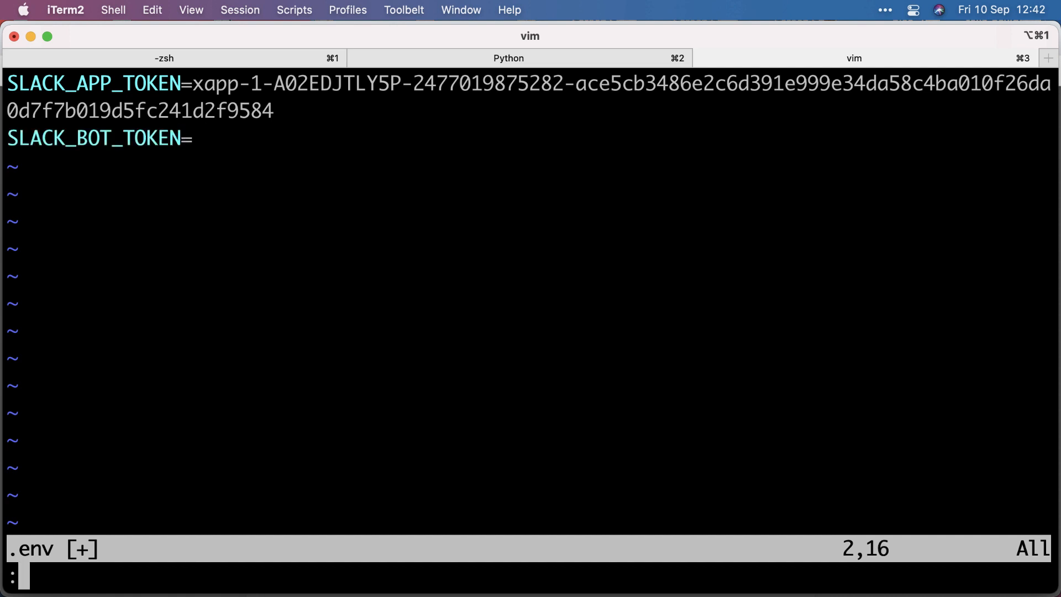
{"action": "key", "text": "Return"}
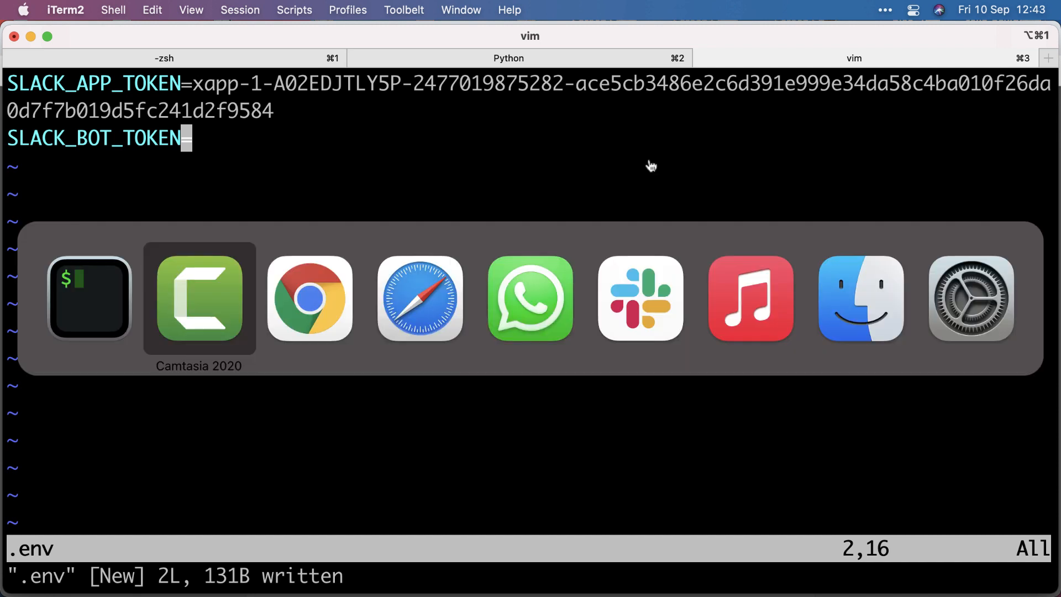
{"action": "mouse_move", "coordinate": [309, 298]}
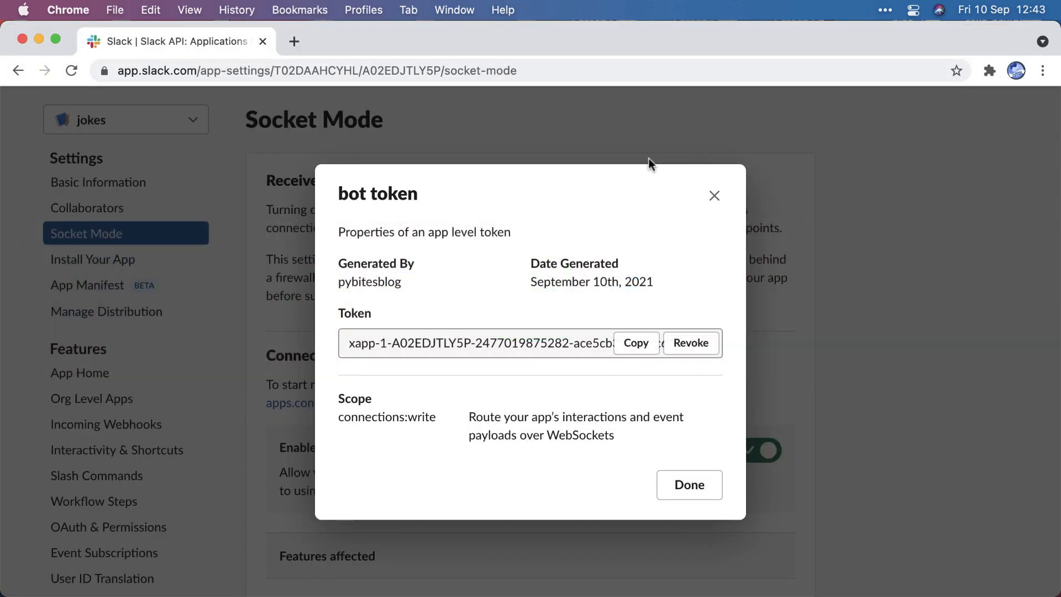
- Add bot token scopes im:history, im:read and im:write on OAuth & Permissions
{"action": "left_click", "coordinate": [689, 484]}
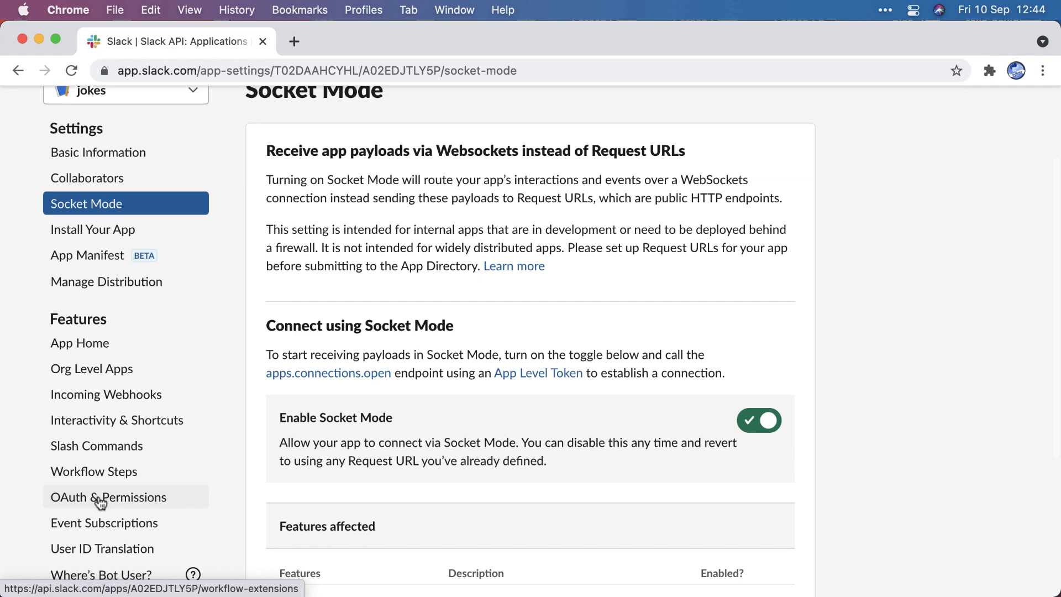
{"action": "left_click", "coordinate": [109, 496]}
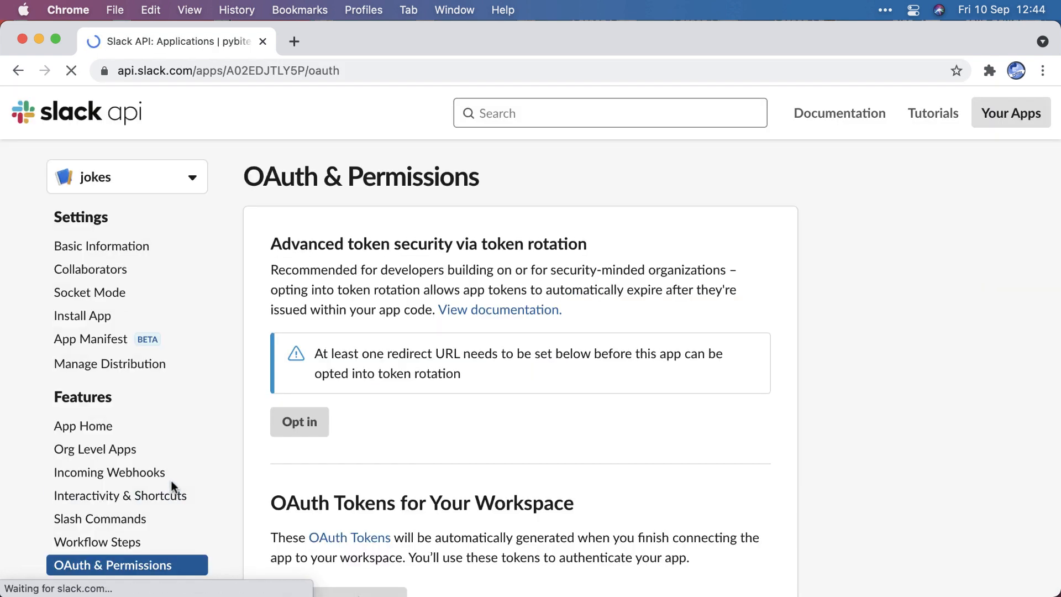
{"action": "scroll", "scroll_direction": "down", "scroll_amount": 3}
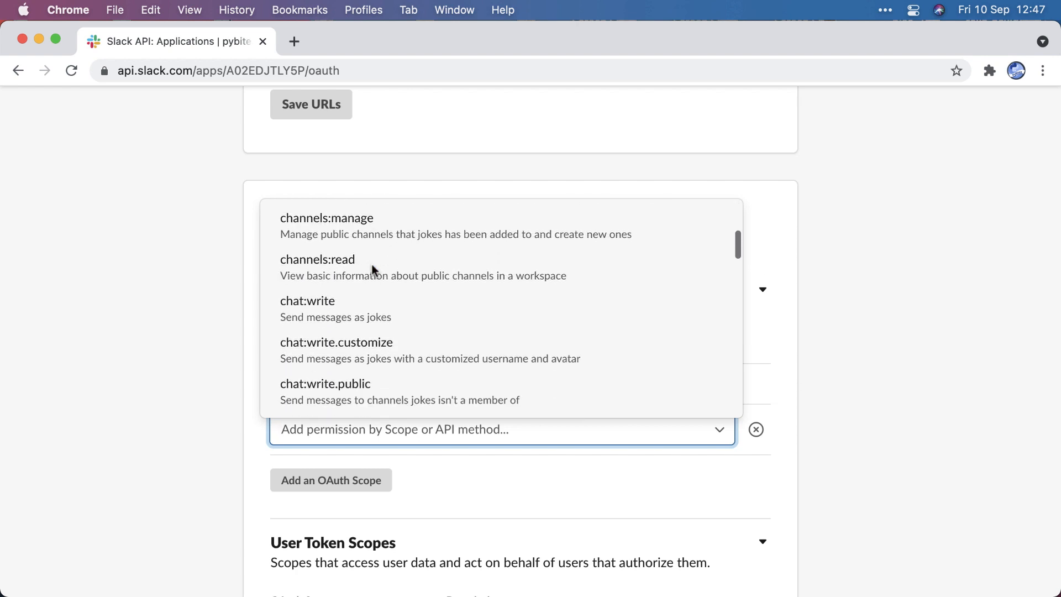
{"action": "scroll", "scroll_direction": "down", "scroll_amount": 3}
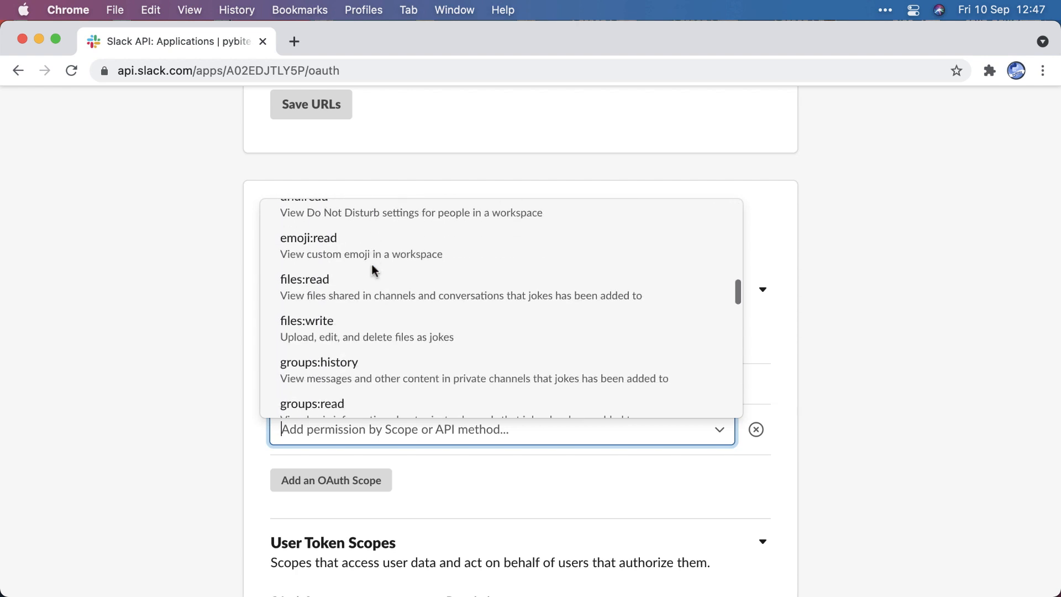
{"action": "scroll", "scroll_direction": "down", "scroll_amount": 3}
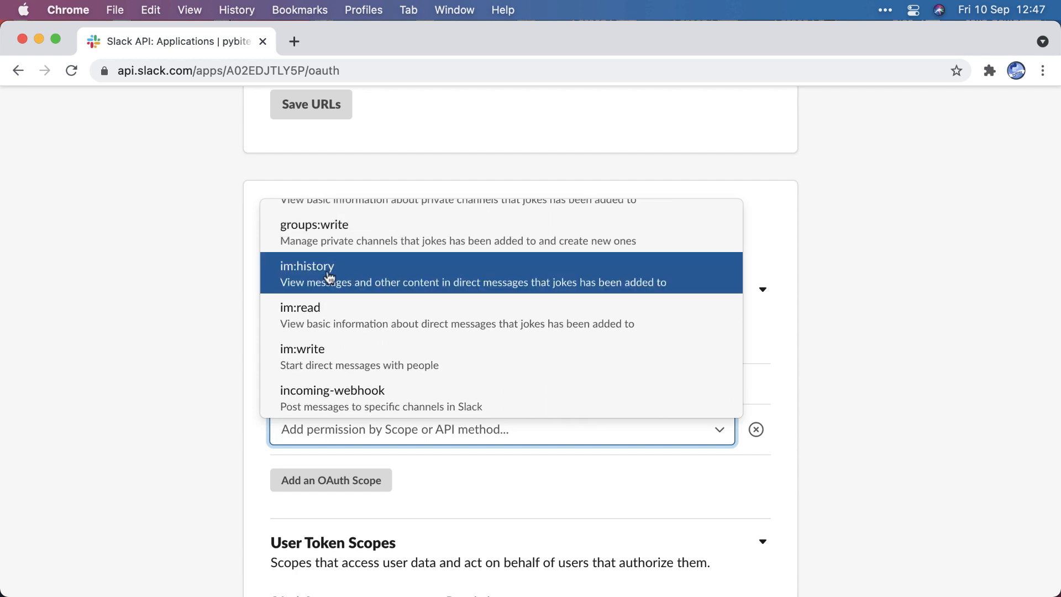
{"action": "left_click", "coordinate": [308, 266]}
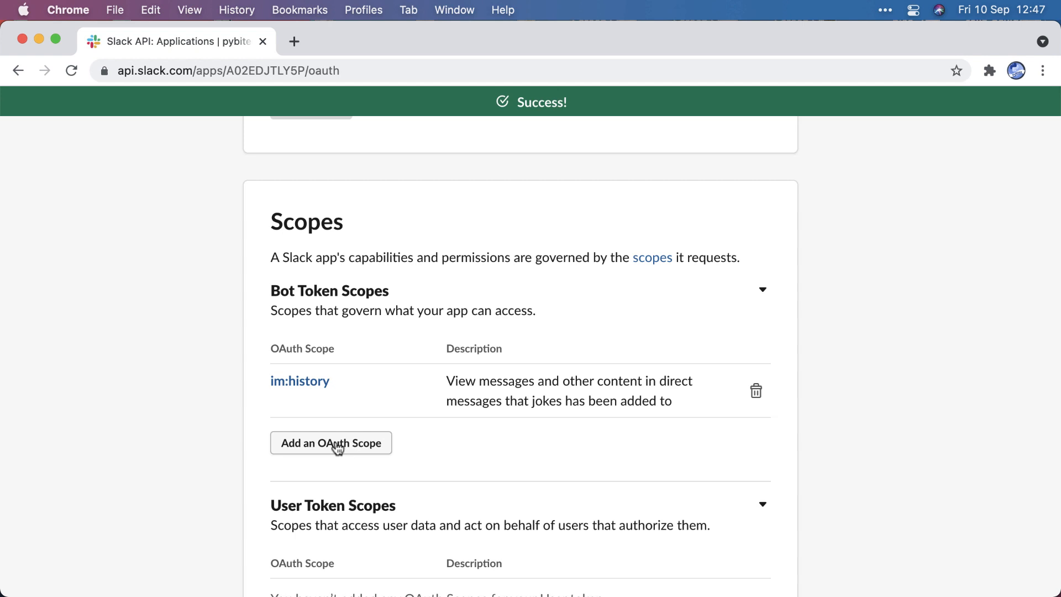
{"action": "left_click", "coordinate": [330, 442]}
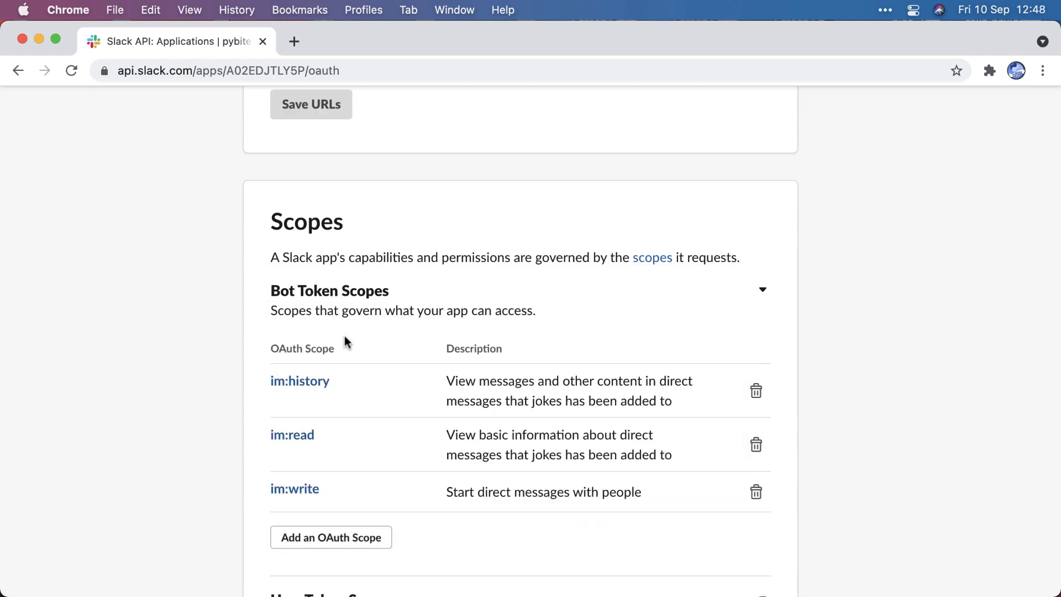
{"action": "scroll", "scroll_direction": "down", "scroll_amount": 3}
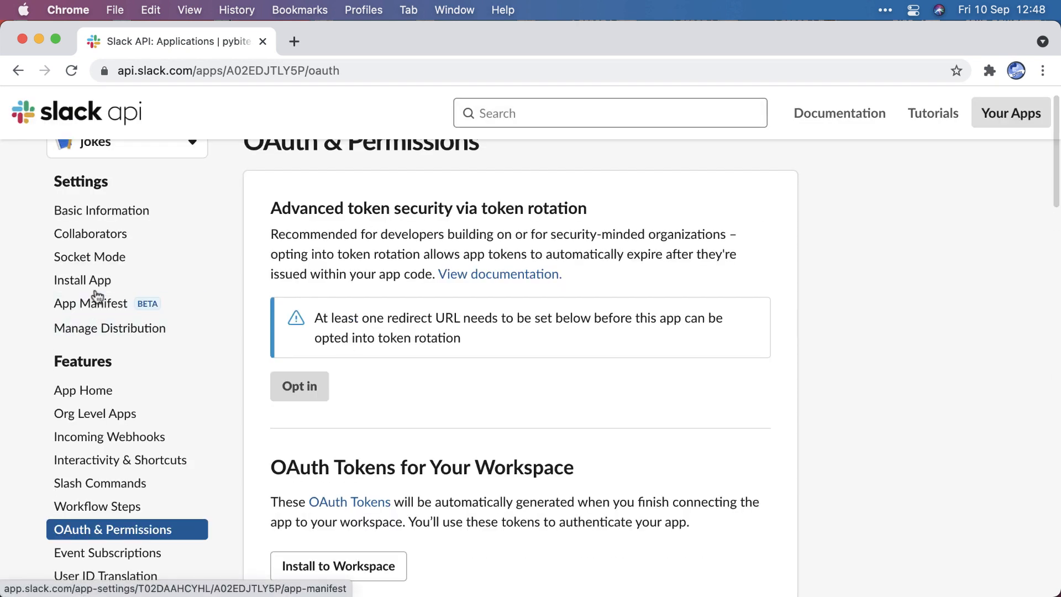
- Install the jokes app to the workspace, allow its permissions, and copy the Bot User OAuth Token
{"action": "left_click", "coordinate": [83, 280]}
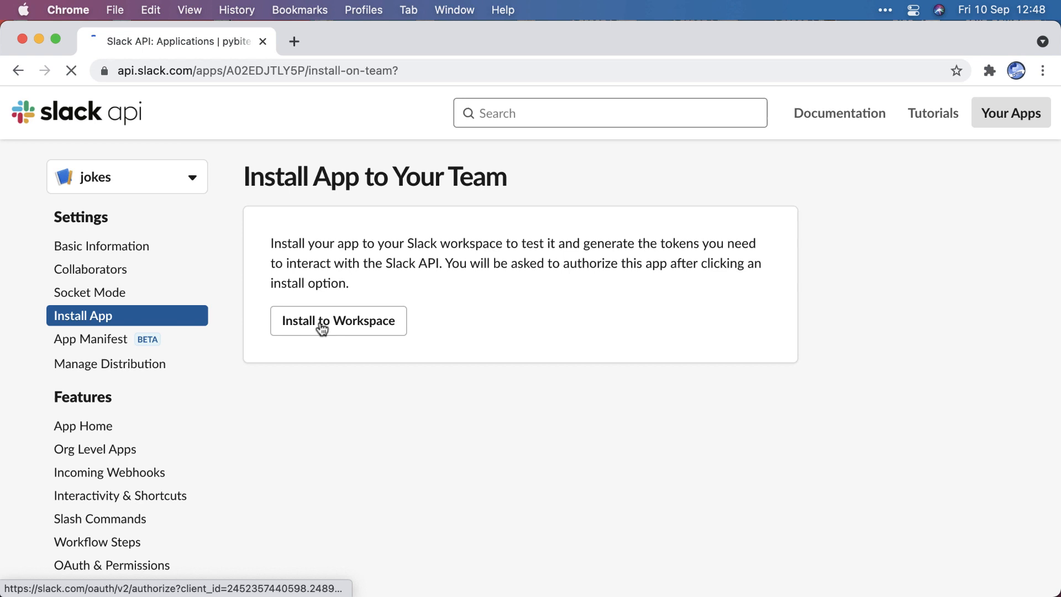
{"action": "left_click", "coordinate": [339, 320]}
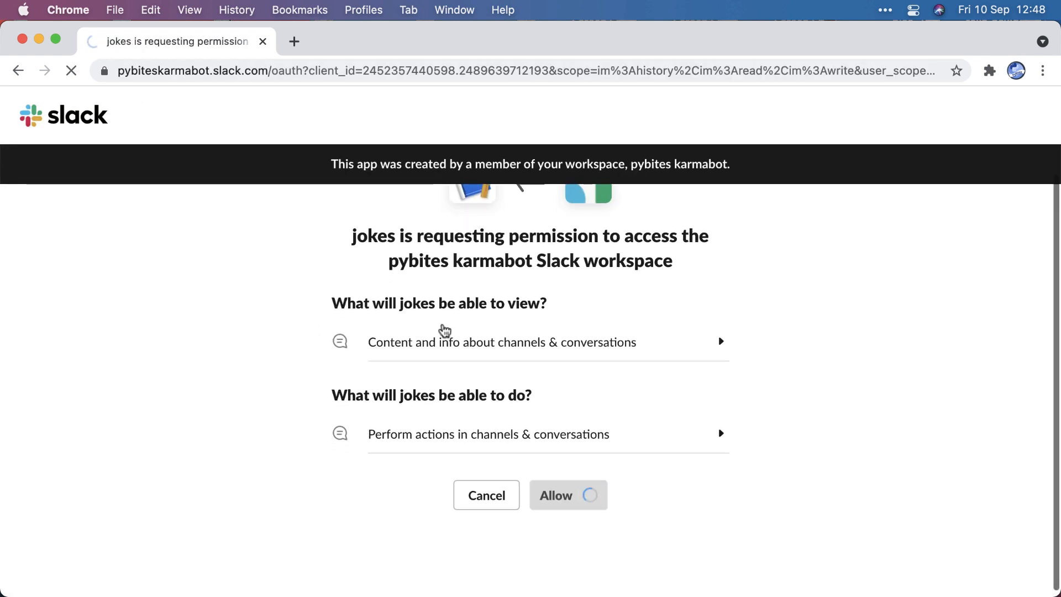
{"action": "left_click", "coordinate": [567, 495]}
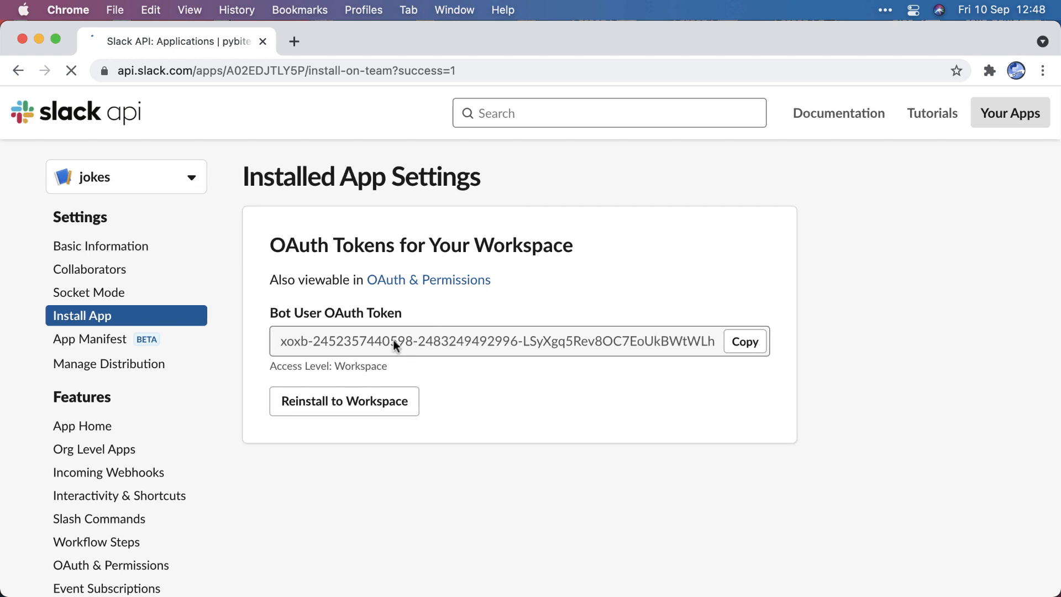
{"action": "left_click", "coordinate": [744, 341]}
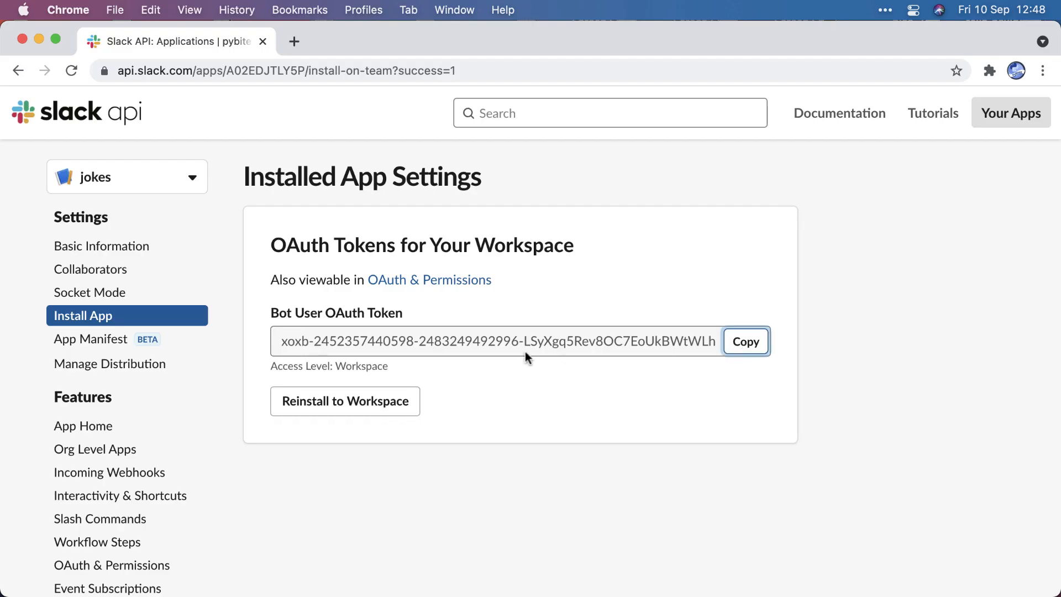
{"action": "scroll", "scroll_direction": "down", "scroll_amount": 3}
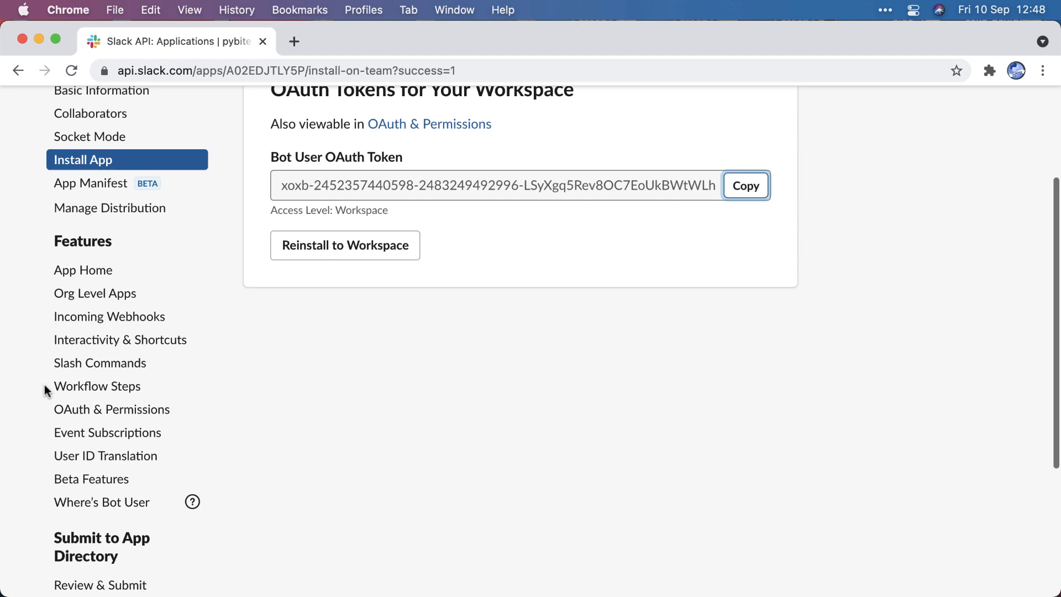
{"action": "left_click", "coordinate": [107, 432]}
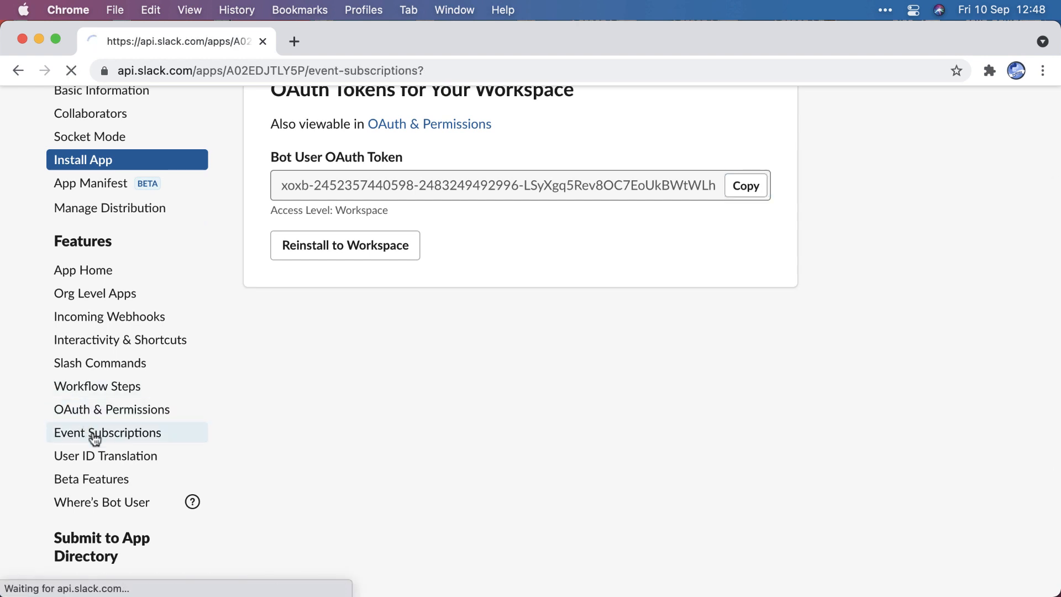
- Enable events and subscribe the bot to the app_mention event
{"action": "left_click", "coordinate": [107, 432]}
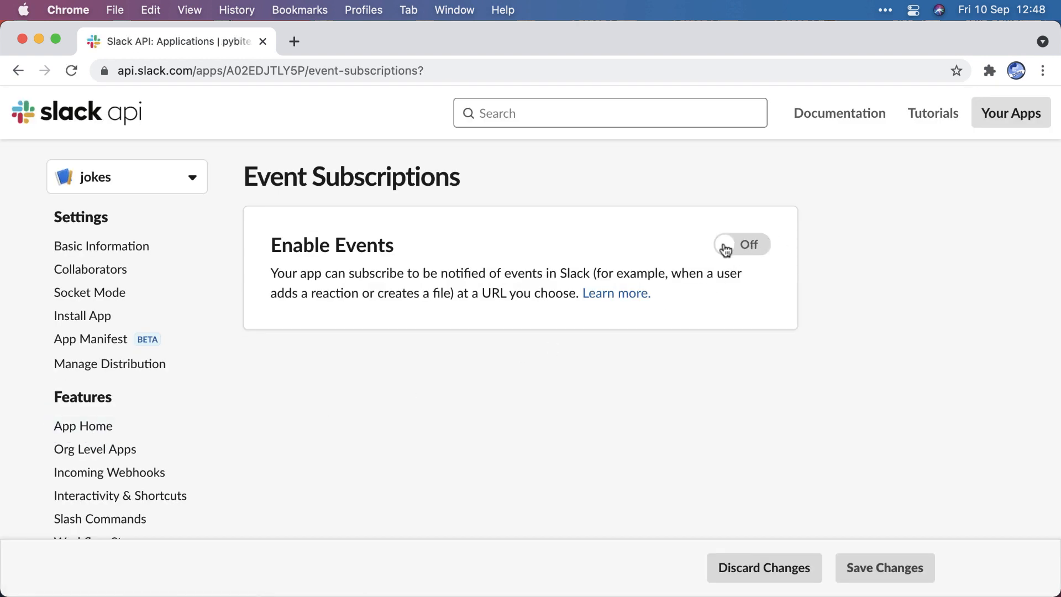
{"action": "left_click", "coordinate": [742, 244]}
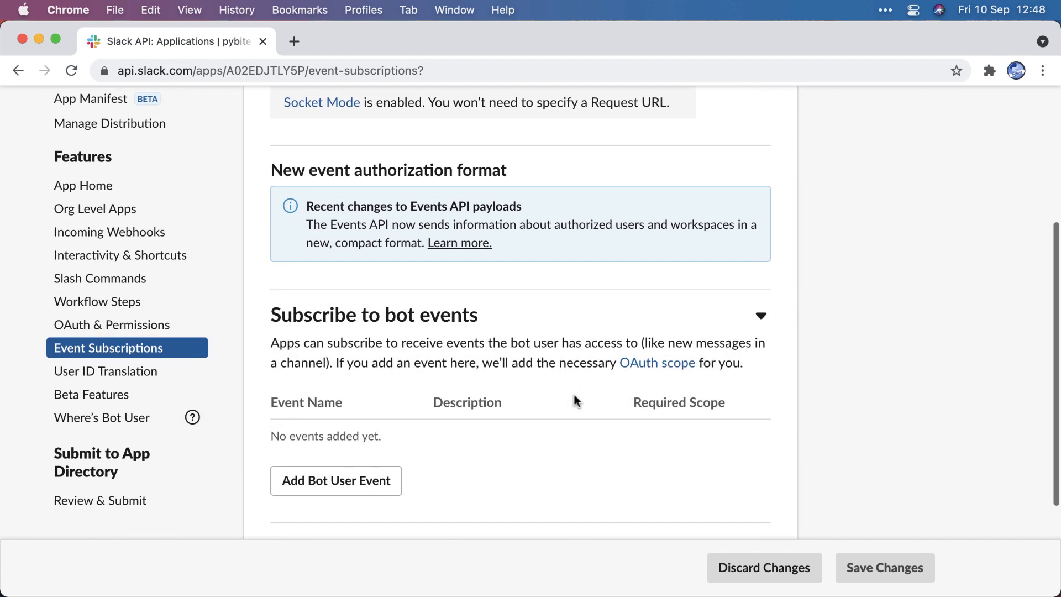
{"action": "left_click", "coordinate": [336, 480]}
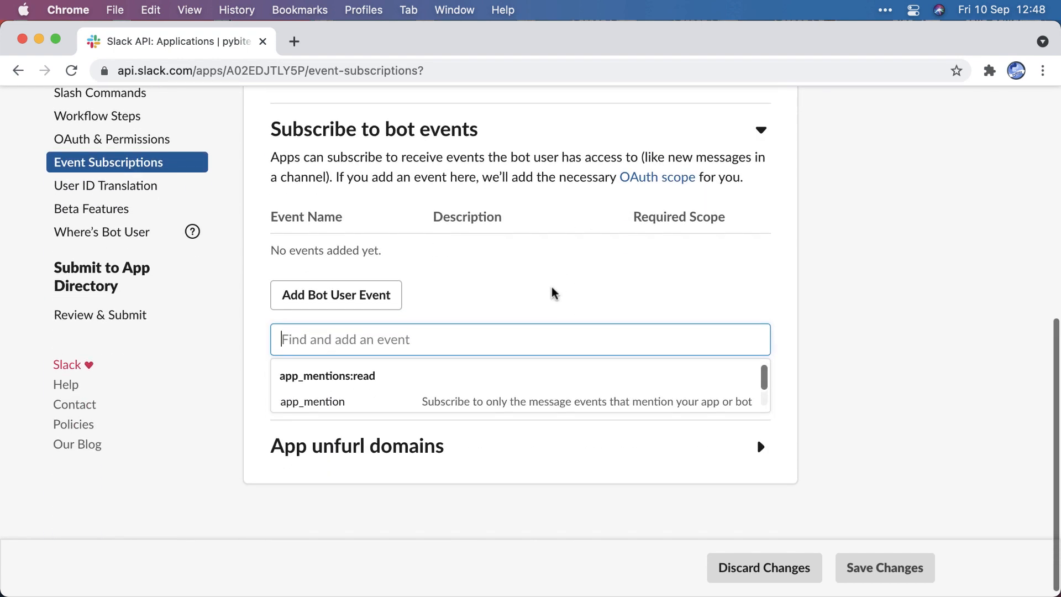
{"action": "scroll", "scroll_direction": "down", "scroll_amount": 3}
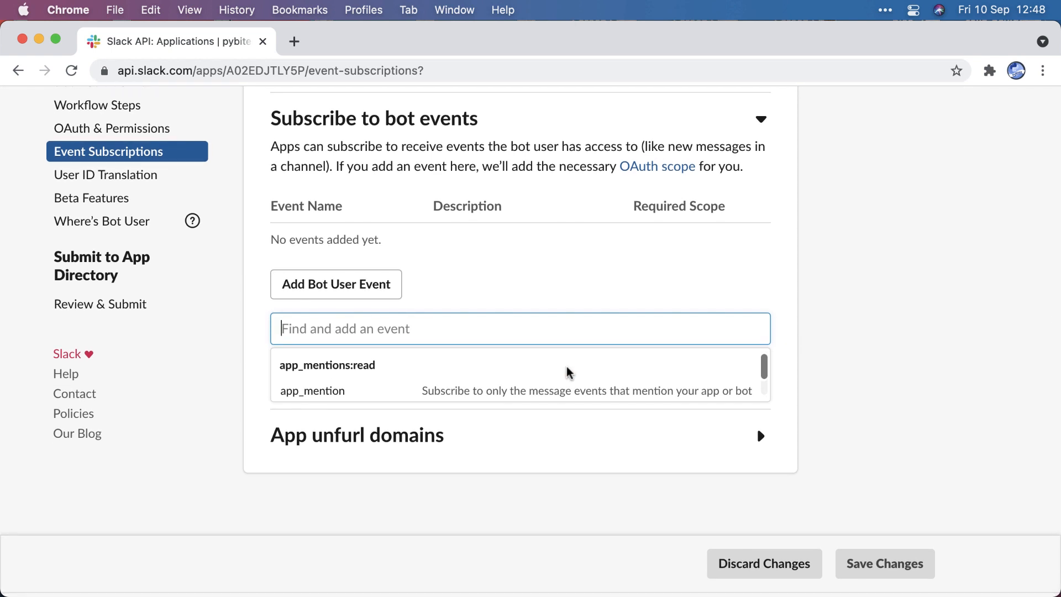
{"action": "scroll", "scroll_direction": "down", "scroll_amount": 3}
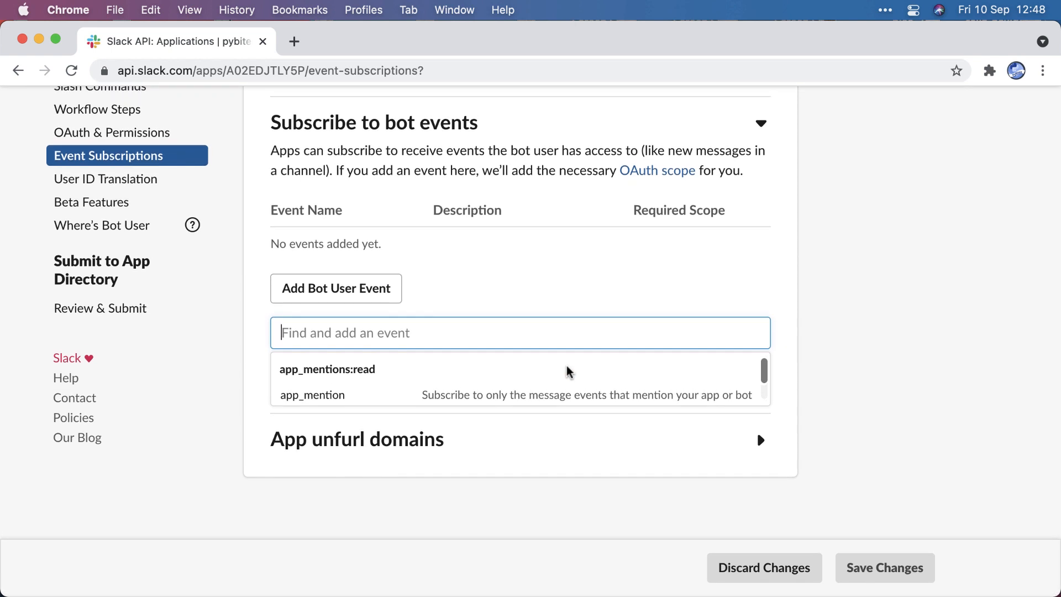
{"action": "type", "text": "ap"}
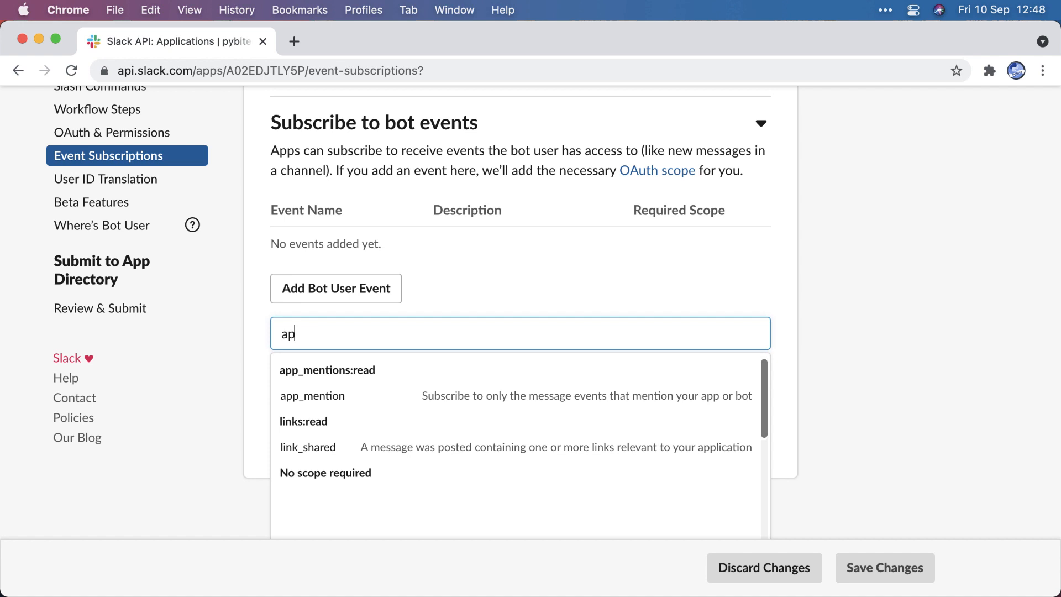
{"action": "left_click", "coordinate": [312, 396]}
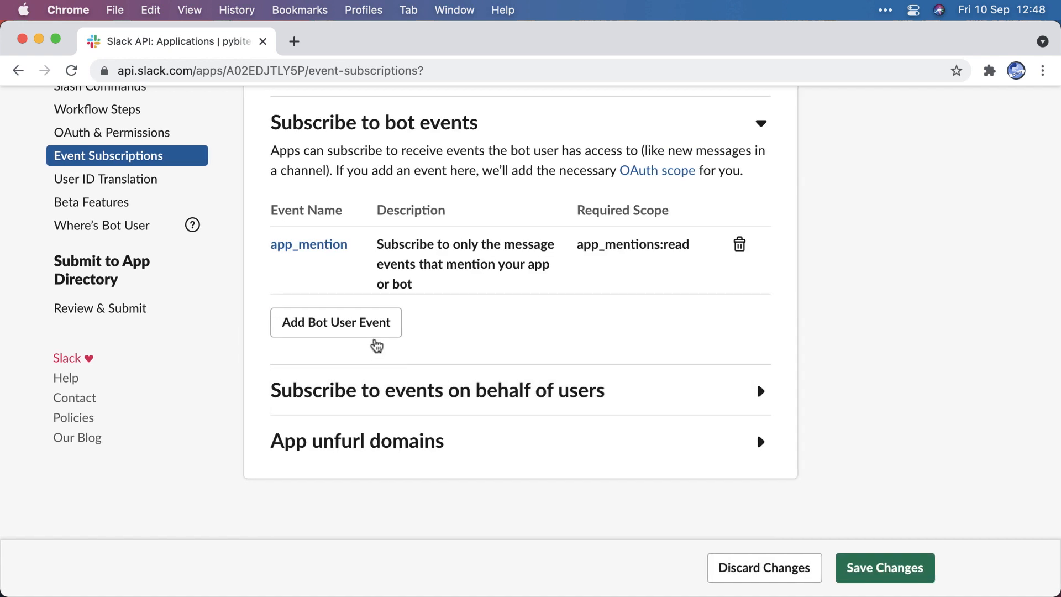
- Subscribe the bot to message.im, save the changes, and start reinstalling the app
{"action": "left_click", "coordinate": [336, 322]}
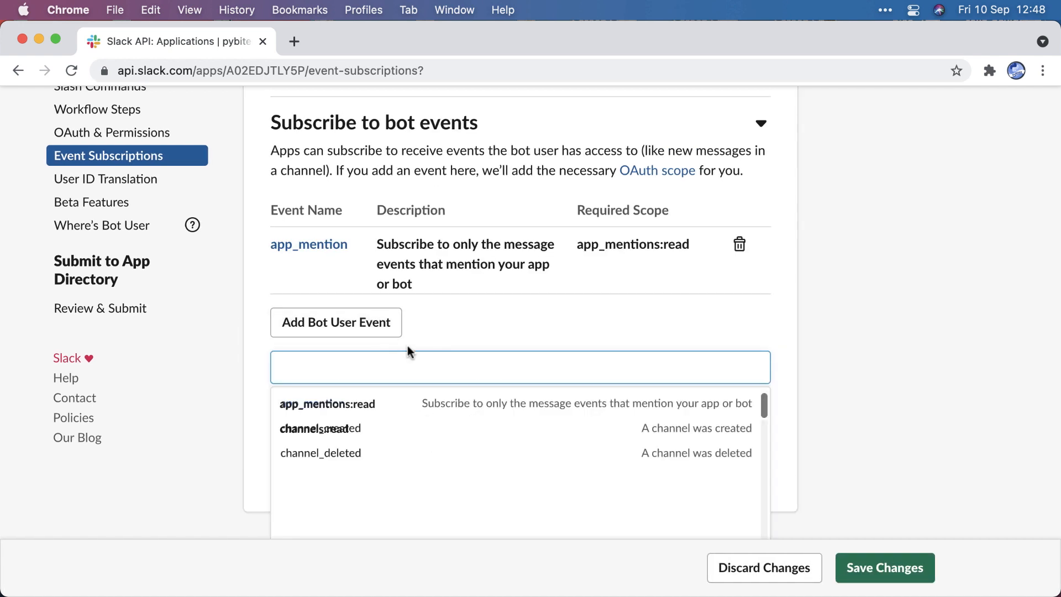
{"action": "type", "text": "im"}
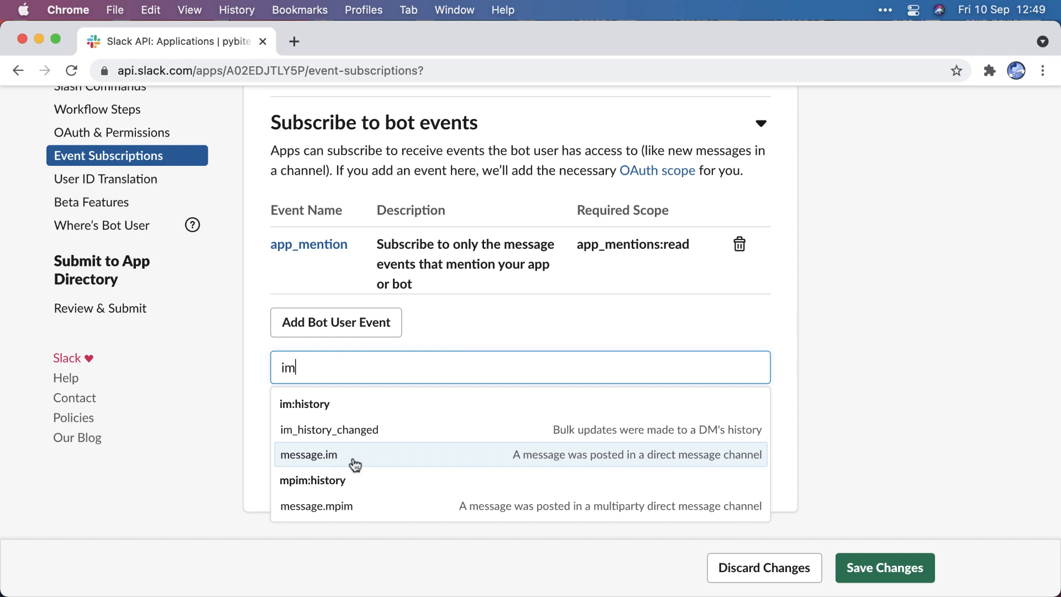
{"action": "mouse_move", "coordinate": [598, 463]}
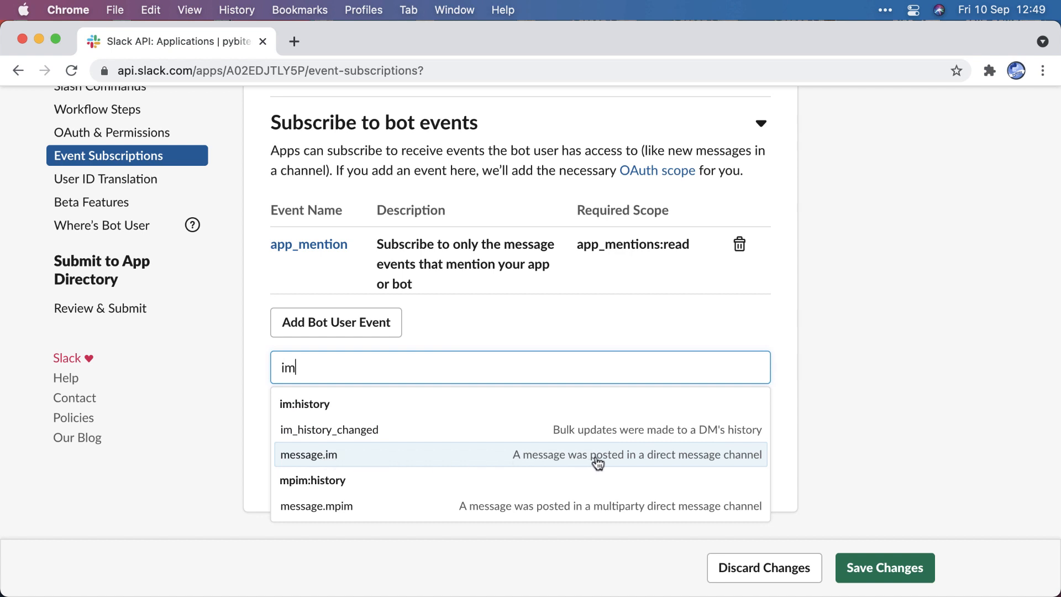
{"action": "mouse_move", "coordinate": [579, 463]}
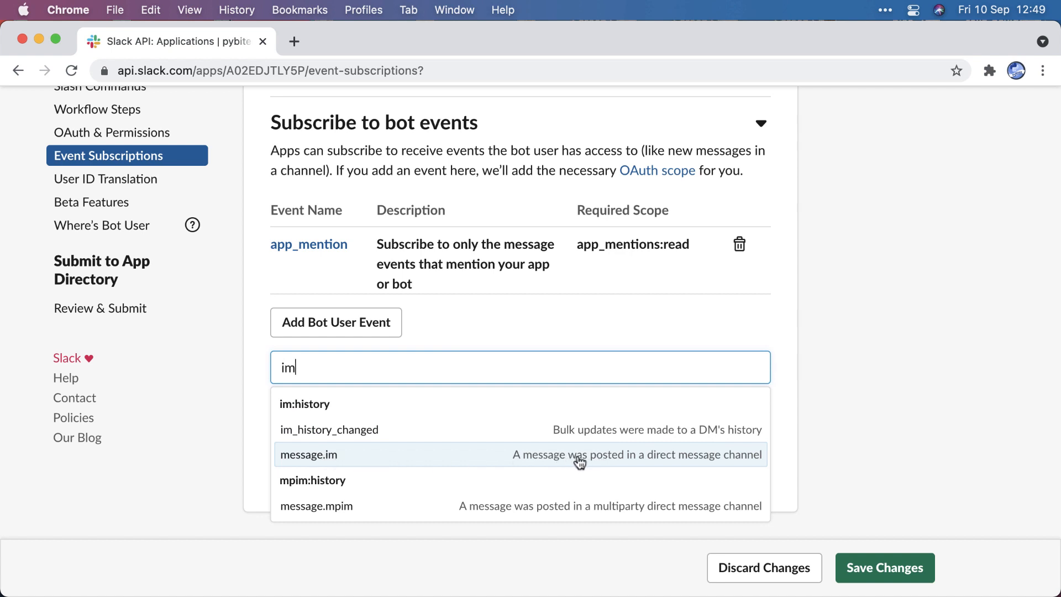
{"action": "left_click", "coordinate": [309, 454]}
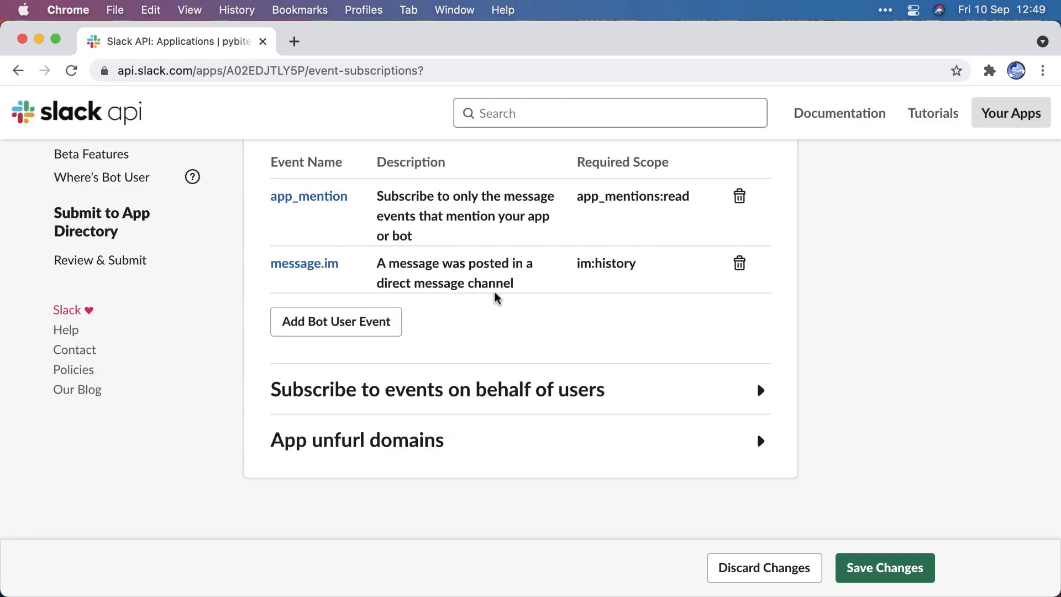
{"action": "left_click", "coordinate": [883, 568]}
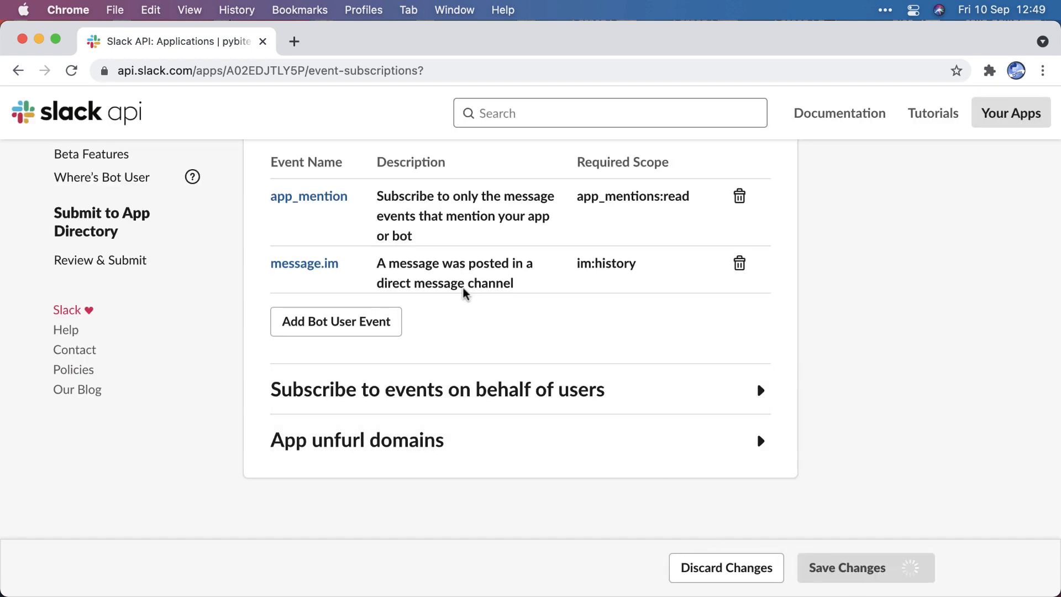
{"action": "left_click", "coordinate": [864, 567]}
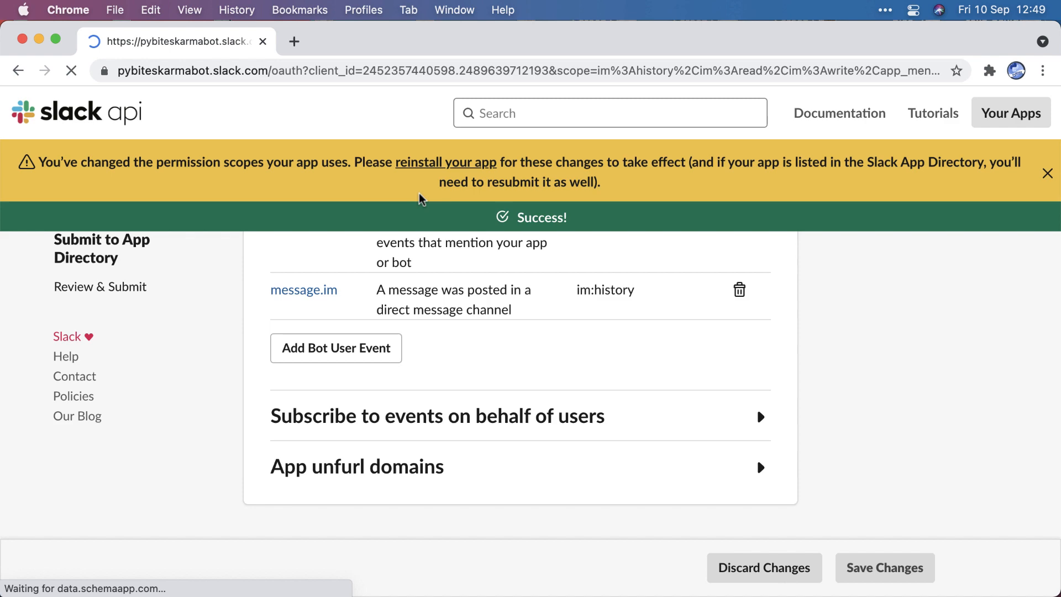
- List the venv contents and run pip freeze showing pyjokes, python-dotenv, slack-bolt and slack-sdk
{"action": "left_click", "coordinate": [446, 161]}
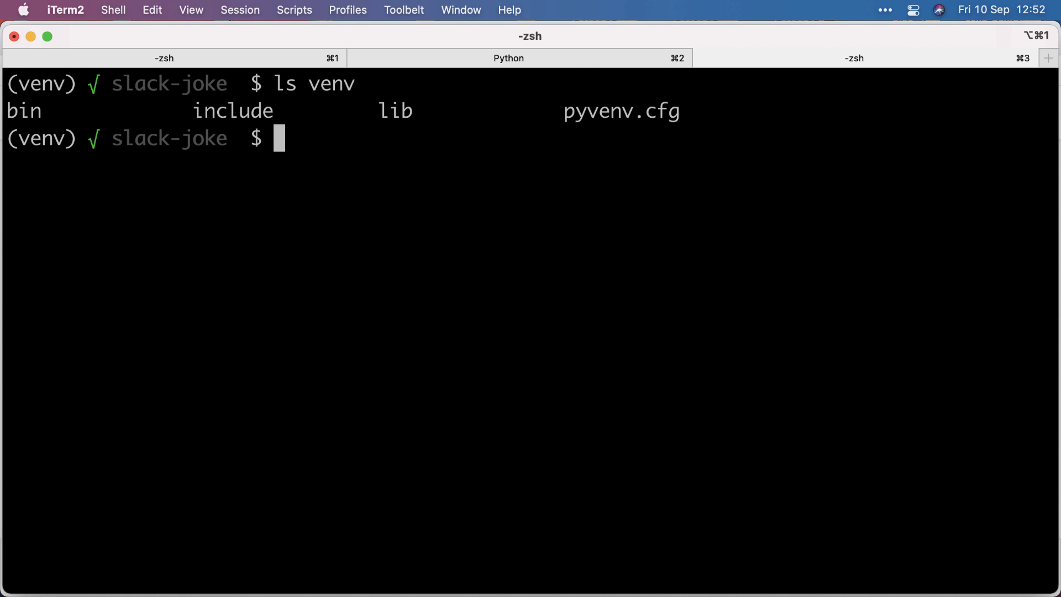
{"action": "type", "text": "pip freeze"}
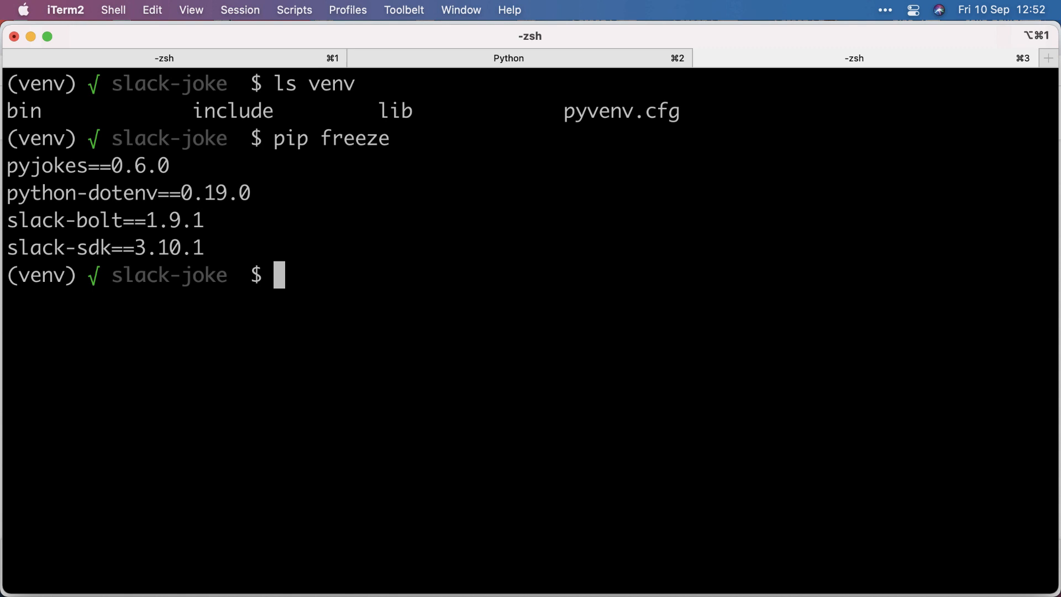
{"action": "mouse_move", "coordinate": [95, 259]}
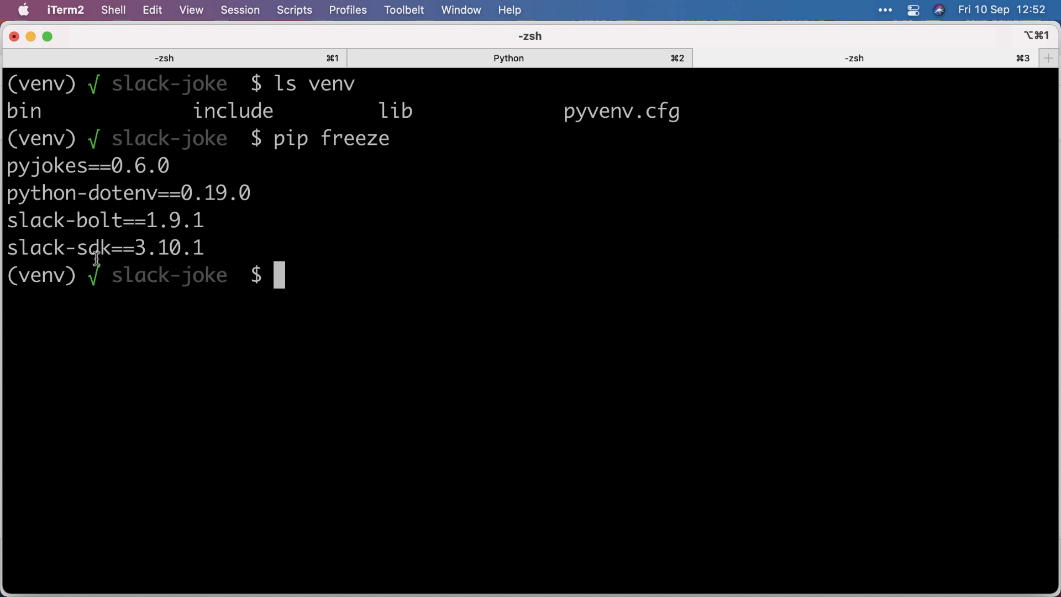
{"action": "double_click", "coordinate": [64, 220]}
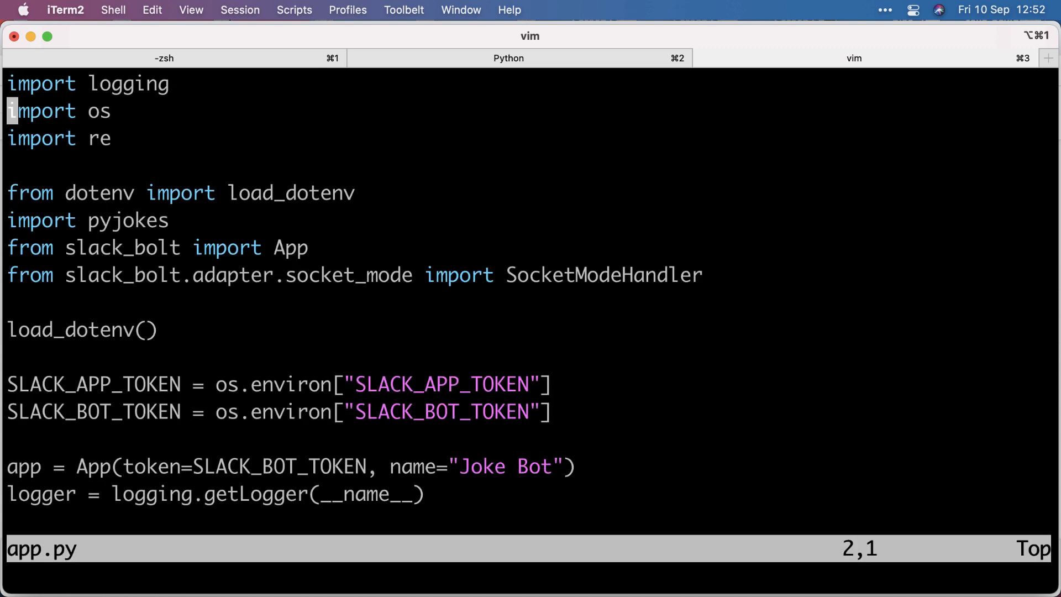
{"action": "key", "text": "j"}
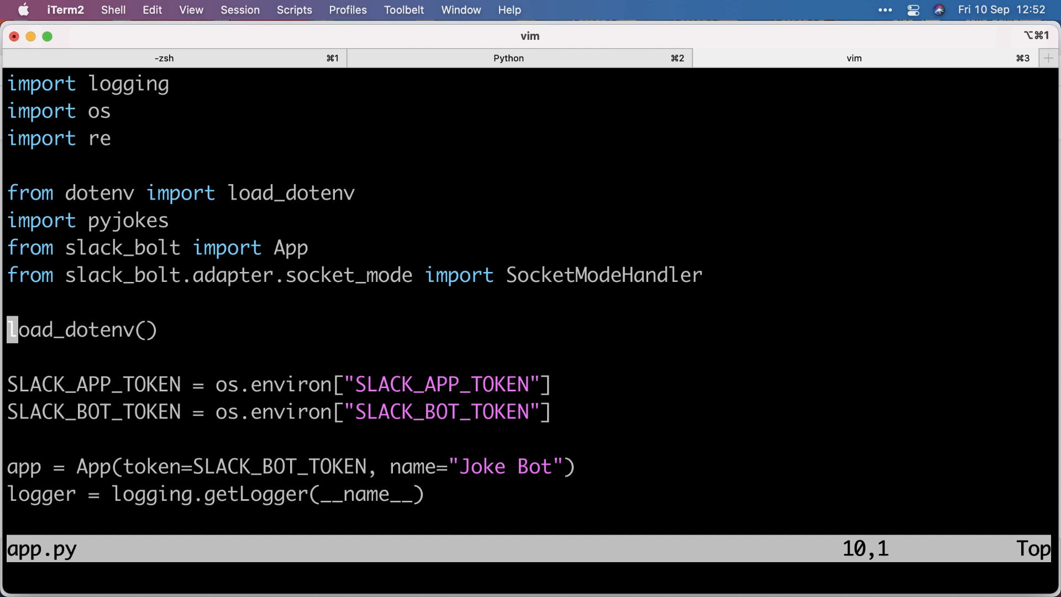
{"action": "scroll", "scroll_direction": "down", "scroll_amount": 3}
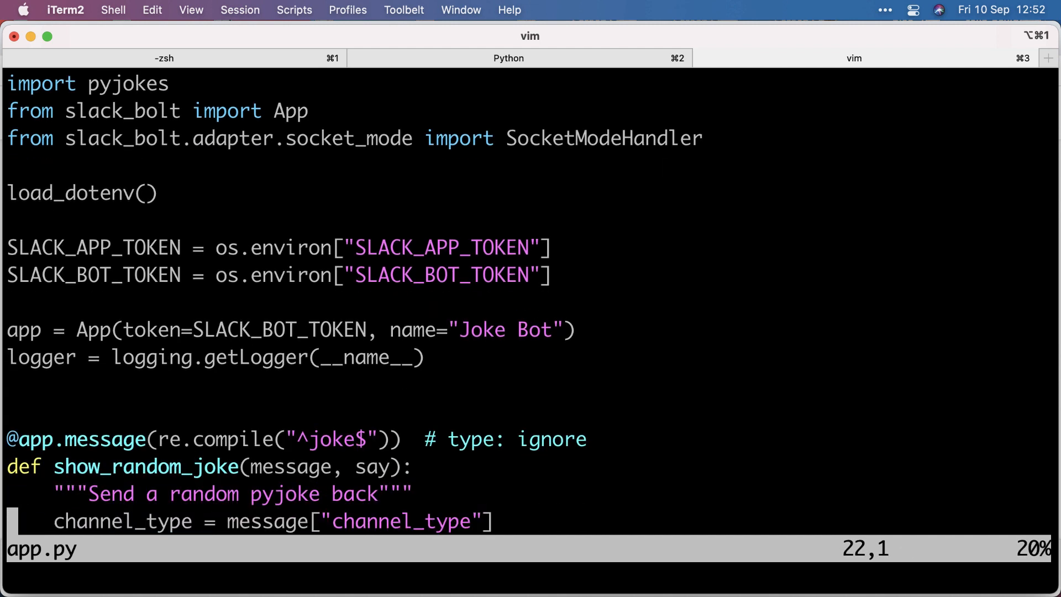
{"action": "scroll", "scroll_direction": "down", "scroll_amount": 3}
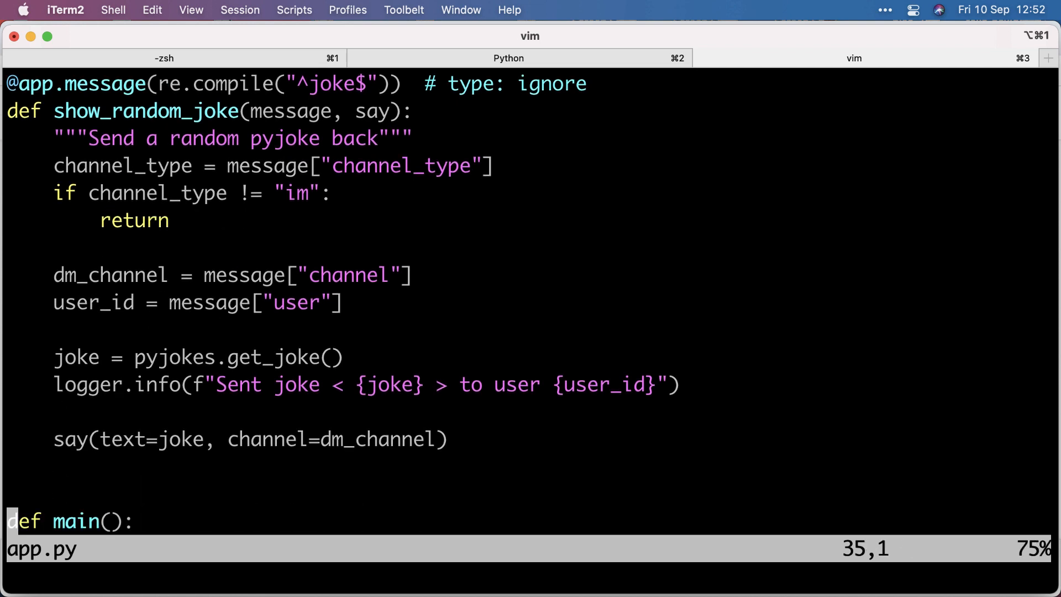
{"action": "scroll", "scroll_direction": "down", "scroll_amount": 3}
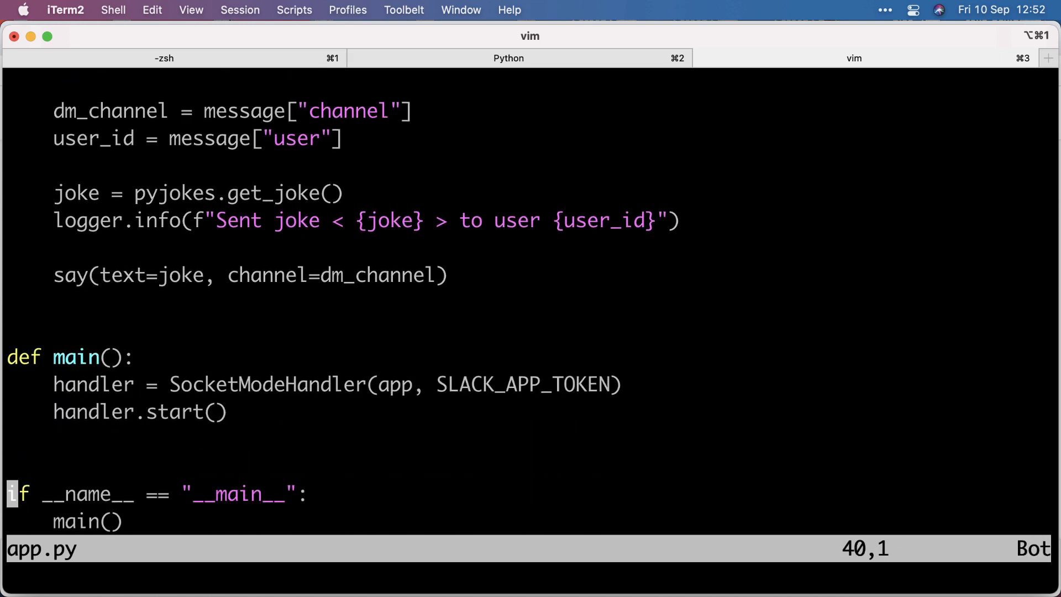
{"action": "key", "text": "gg"}
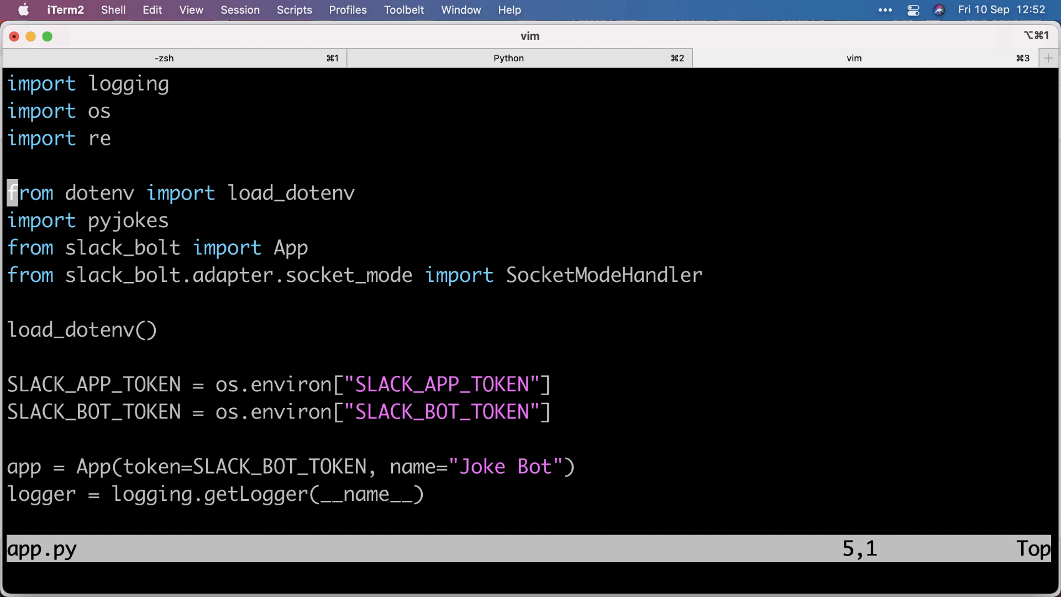
{"action": "key", "text": "j"}
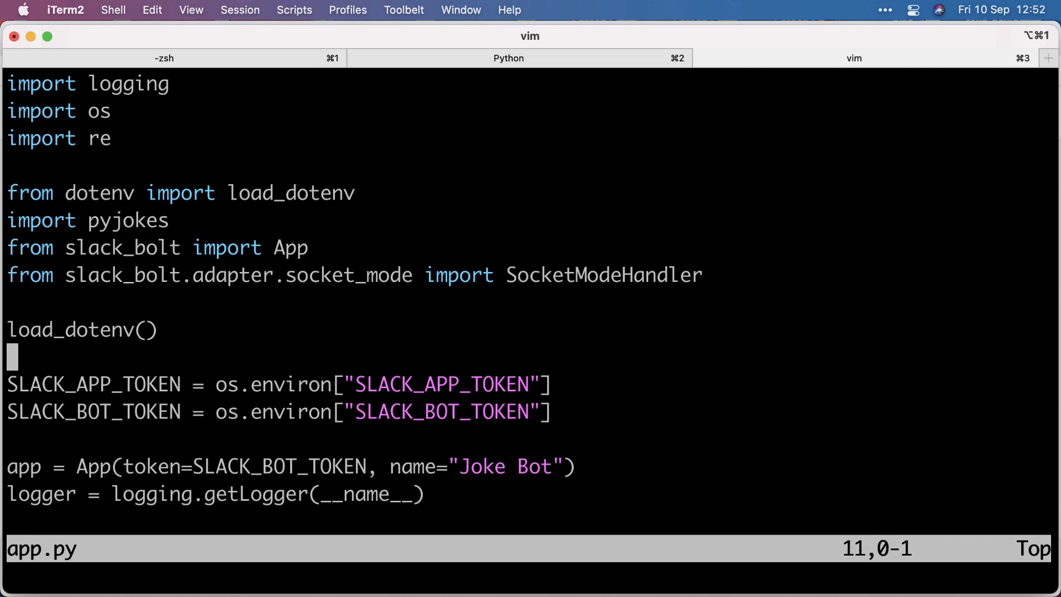
{"action": "type", "text": ":vs"}
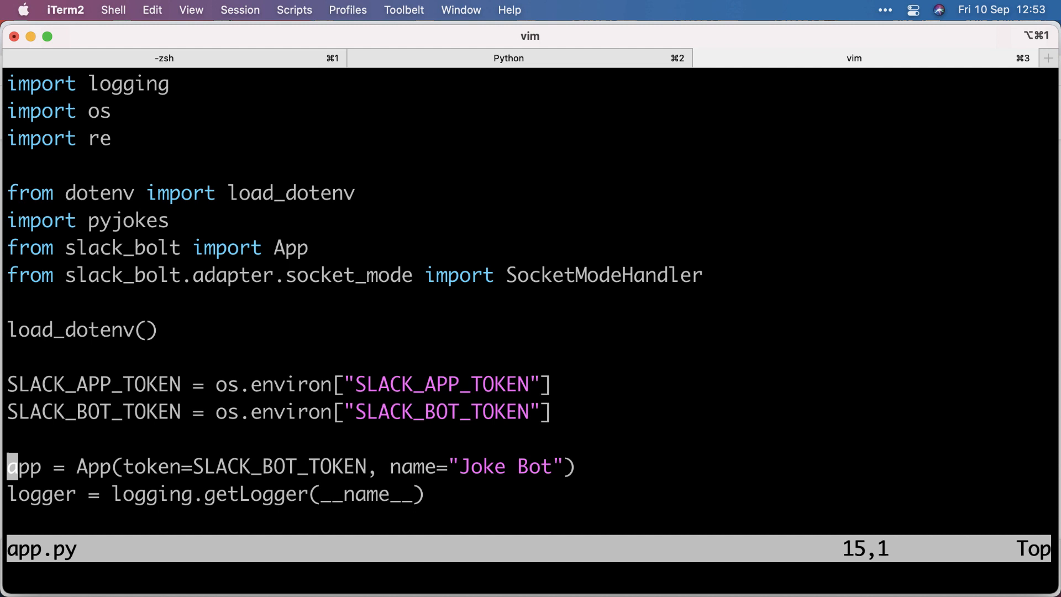
{"action": "key", "text": "j"}
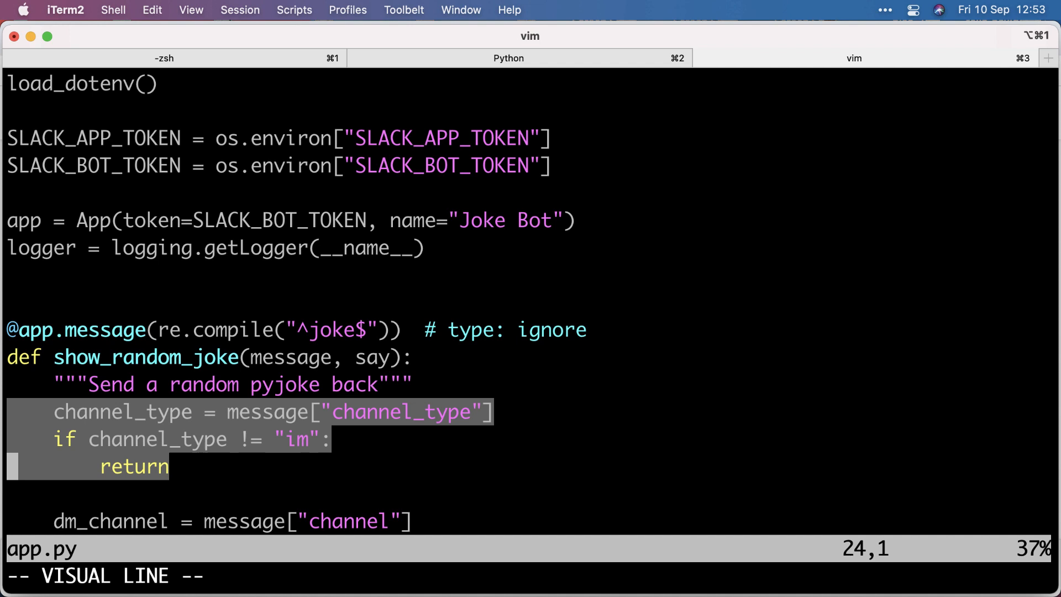
{"action": "scroll", "scroll_direction": "down", "scroll_amount": 3}
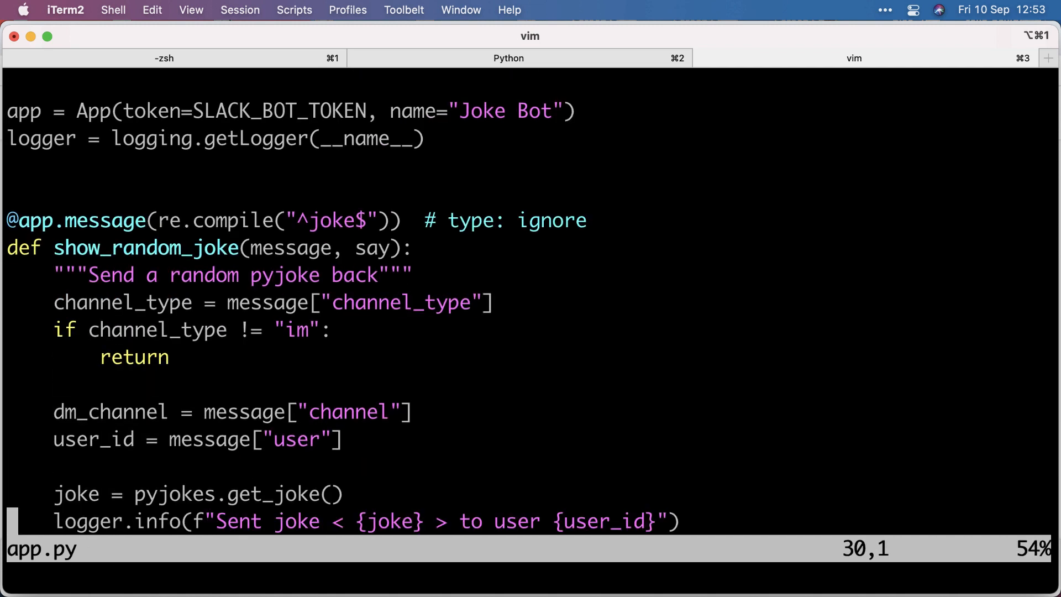
{"action": "key", "text": "V"}
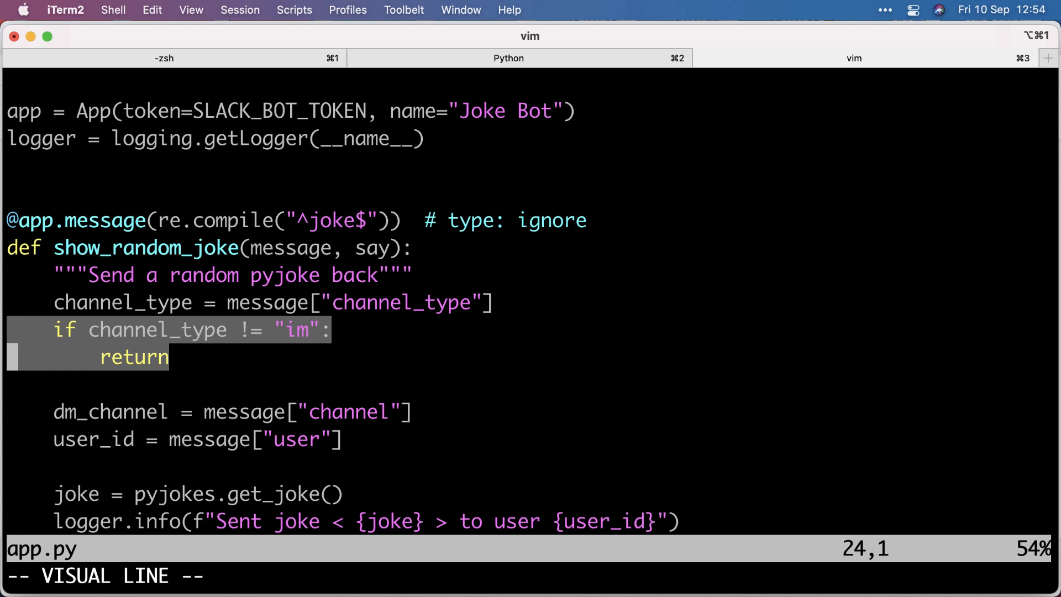
{"action": "key", "text": "Escape"}
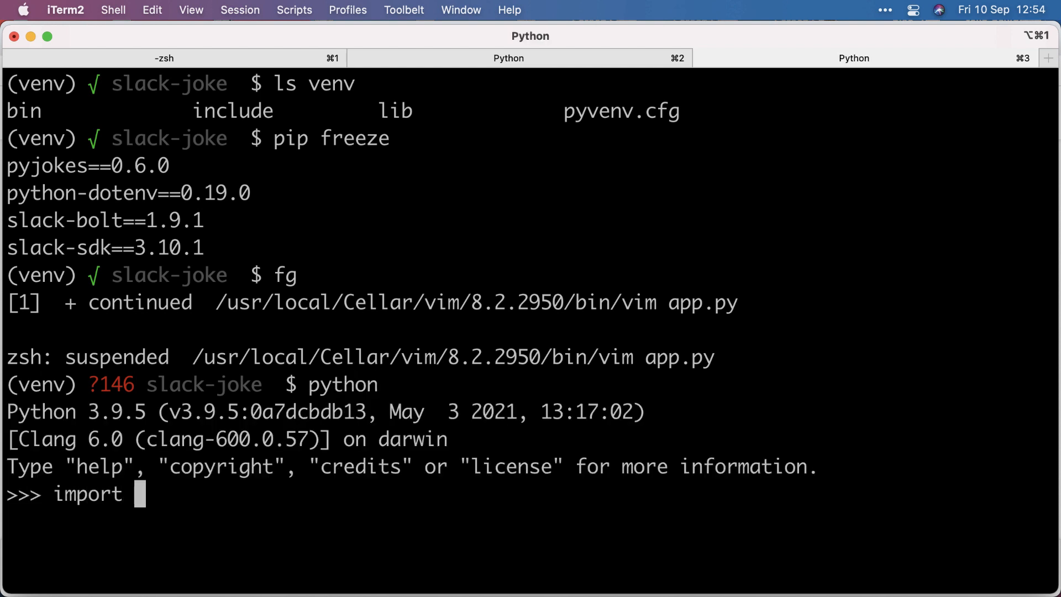
- Import pyjokes in the REPL, call pyjokes.get_joke() a few times, then exit back to app.py
{"action": "type", "text": "pyjokes"}
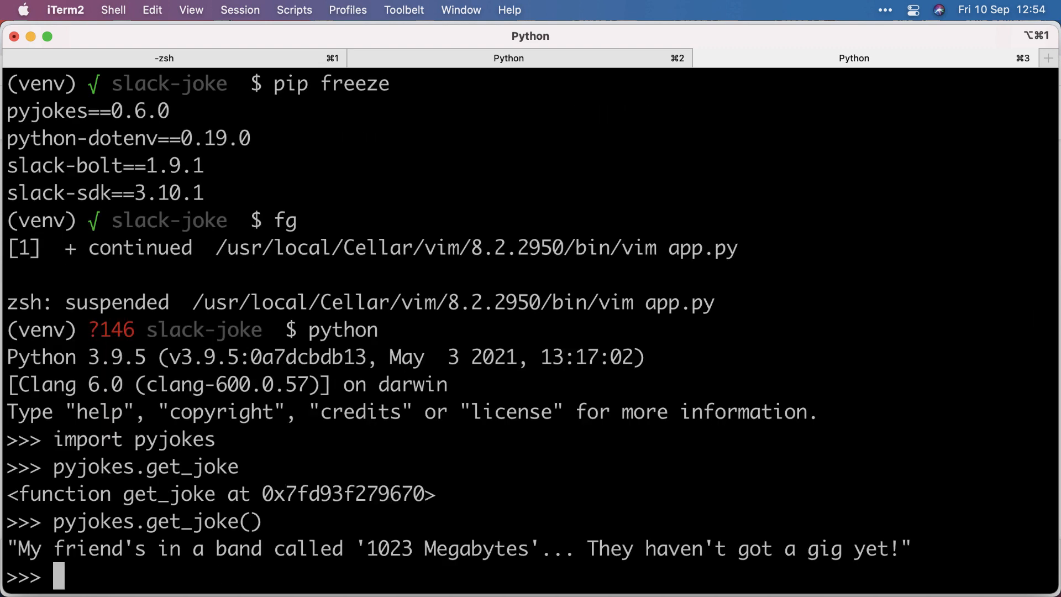
{"action": "type", "text": "pyjokes.get_joke()"}
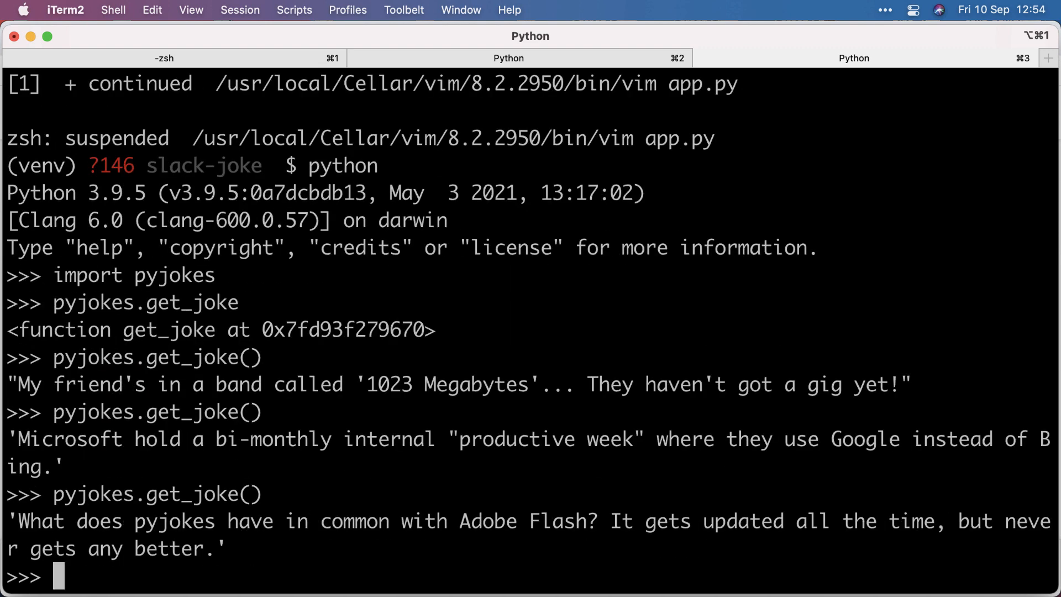
{"action": "key", "text": "ctrl+d"}
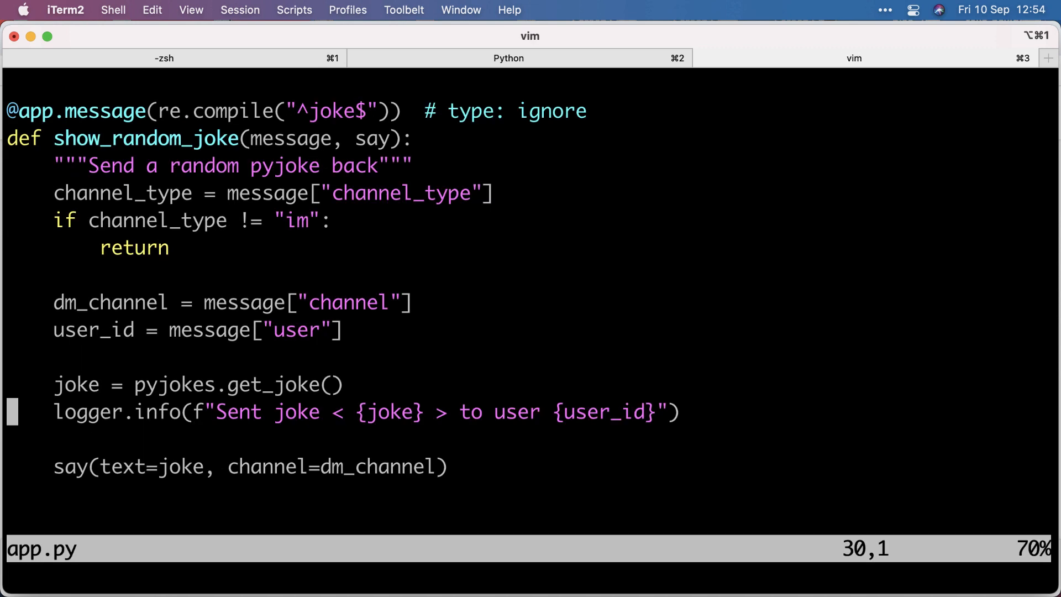
- Review the logger.info line and SocketModeHandler usage in main, then save and quit with :wq
{"action": "key", "text": "V"}
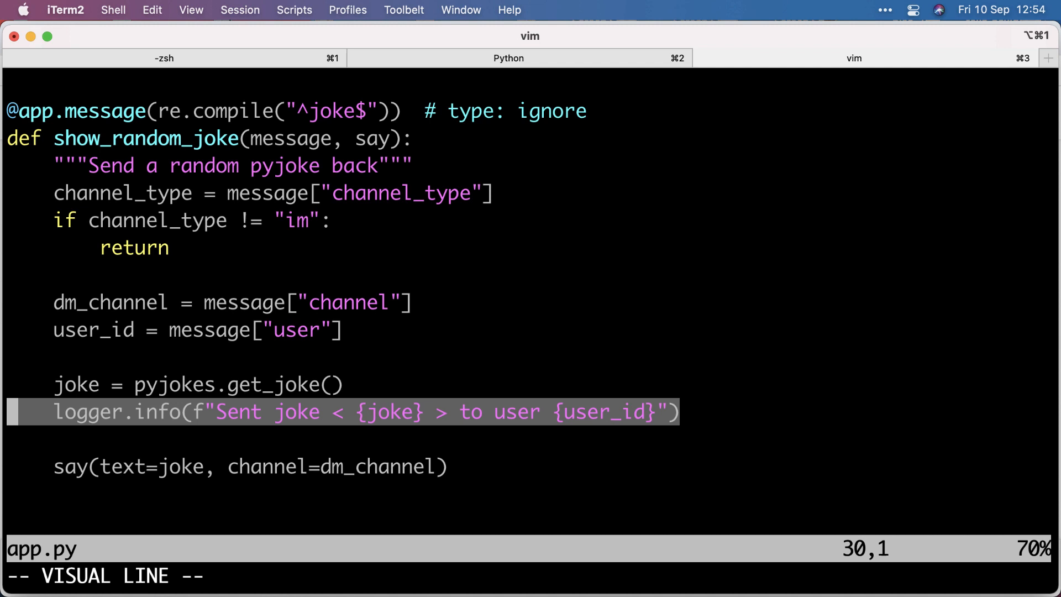
{"action": "key", "text": "Escape"}
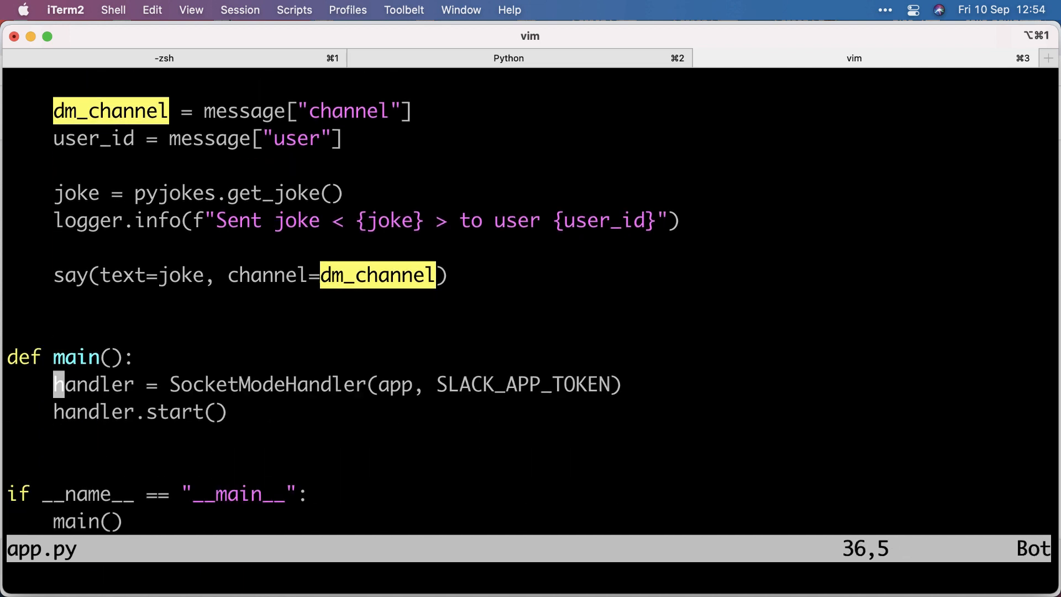
{"action": "key", "text": "w"}
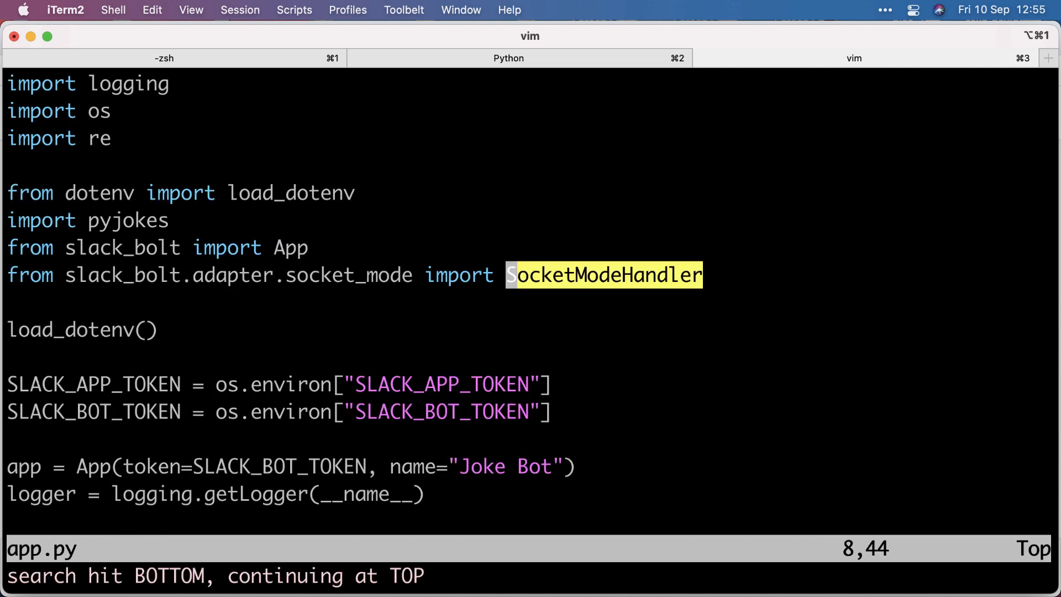
{"action": "key", "text": "n"}
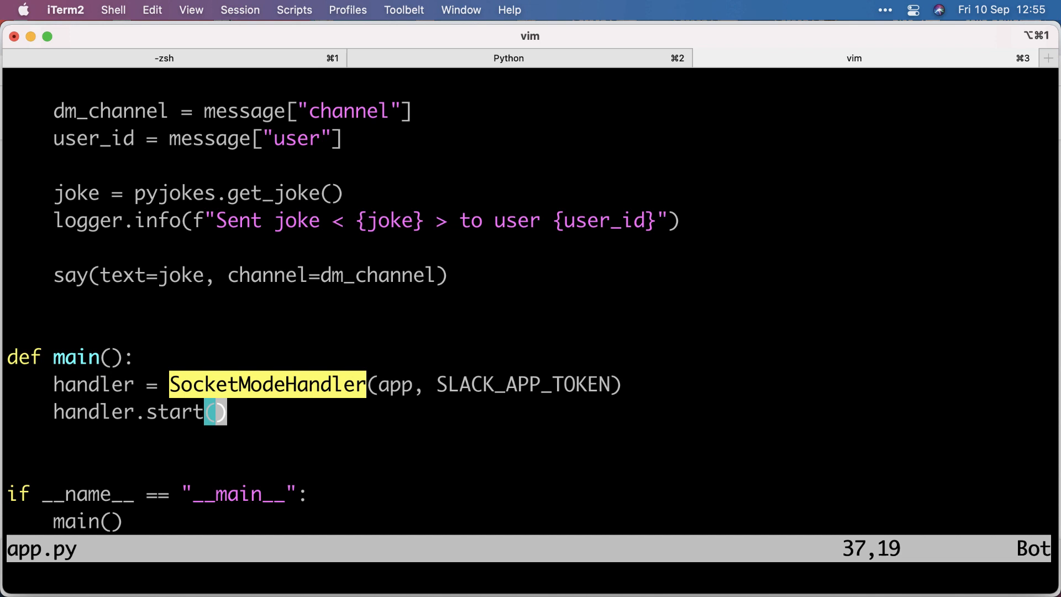
{"action": "type", "text": ":wq"}
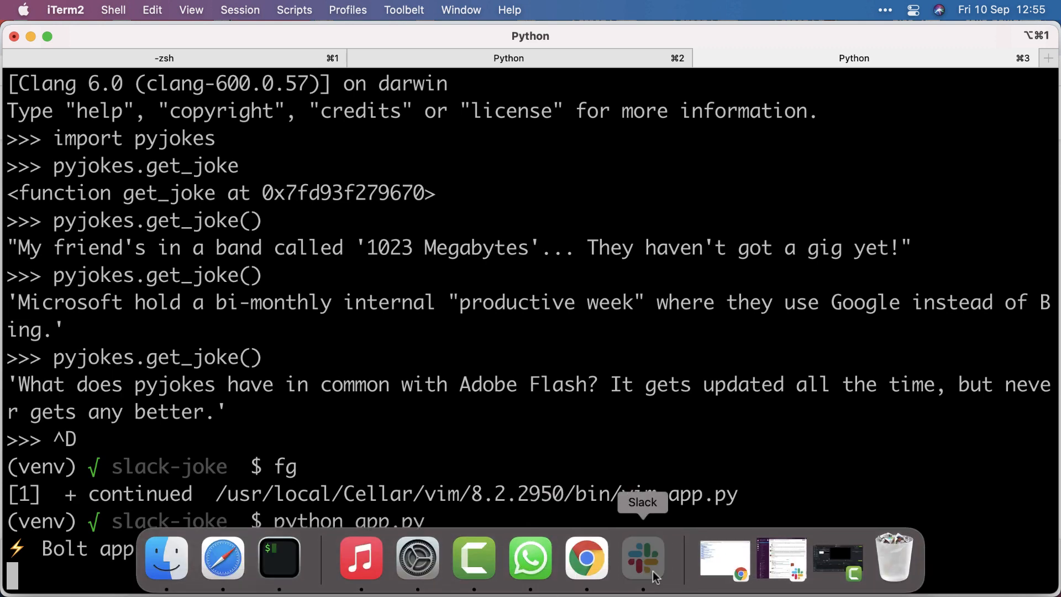
- Bring up the Slack workspace from the Dock while app.py runs
{"action": "left_click", "coordinate": [641, 557]}
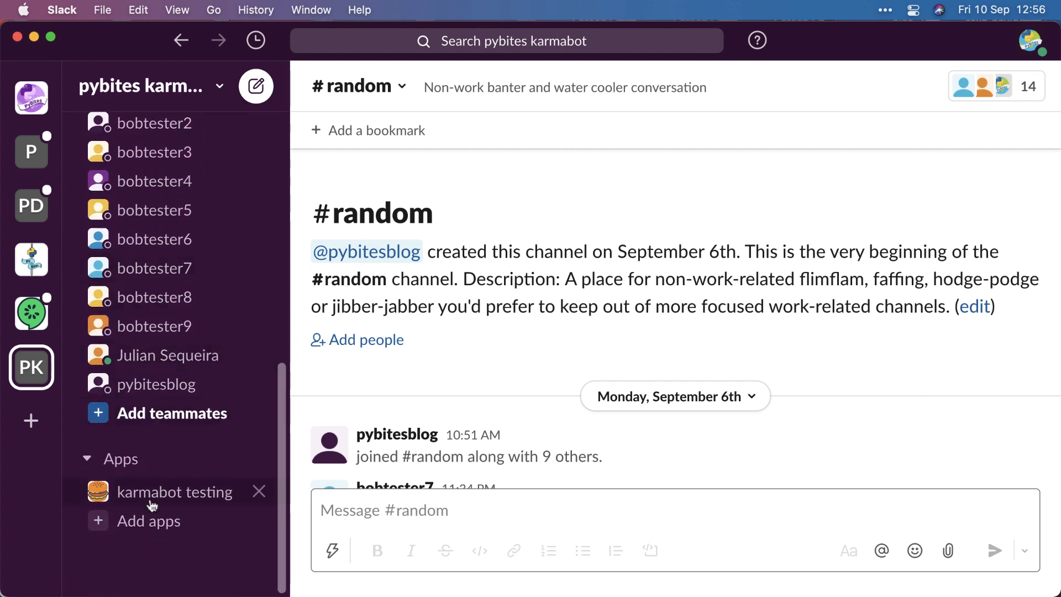
- Search 'jo' and pick the jokes app in the pybites karmabot workspace
{"action": "type", "text": "jo"}
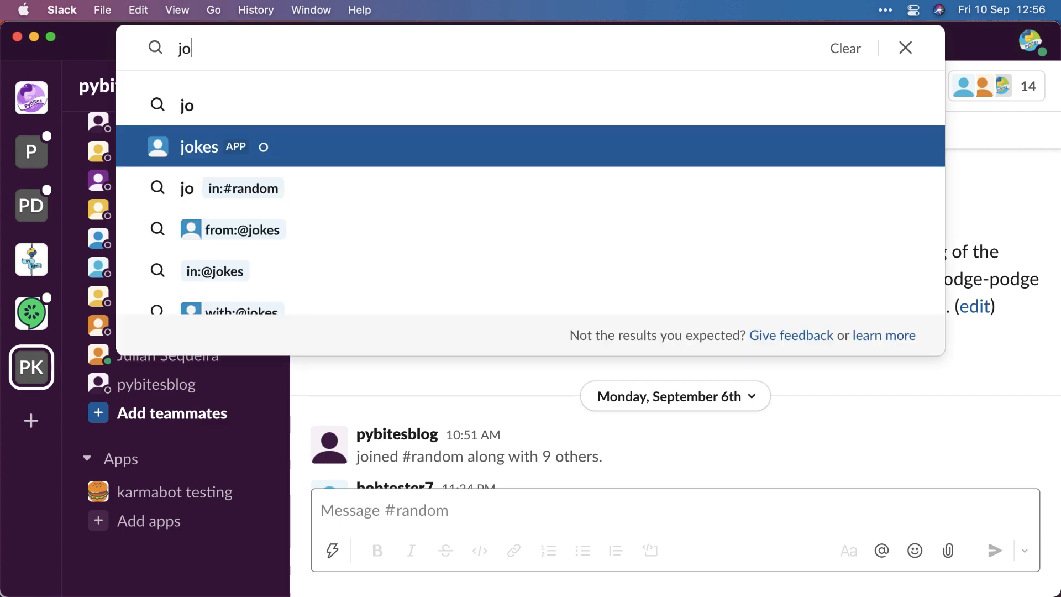
{"action": "left_click", "coordinate": [199, 146]}
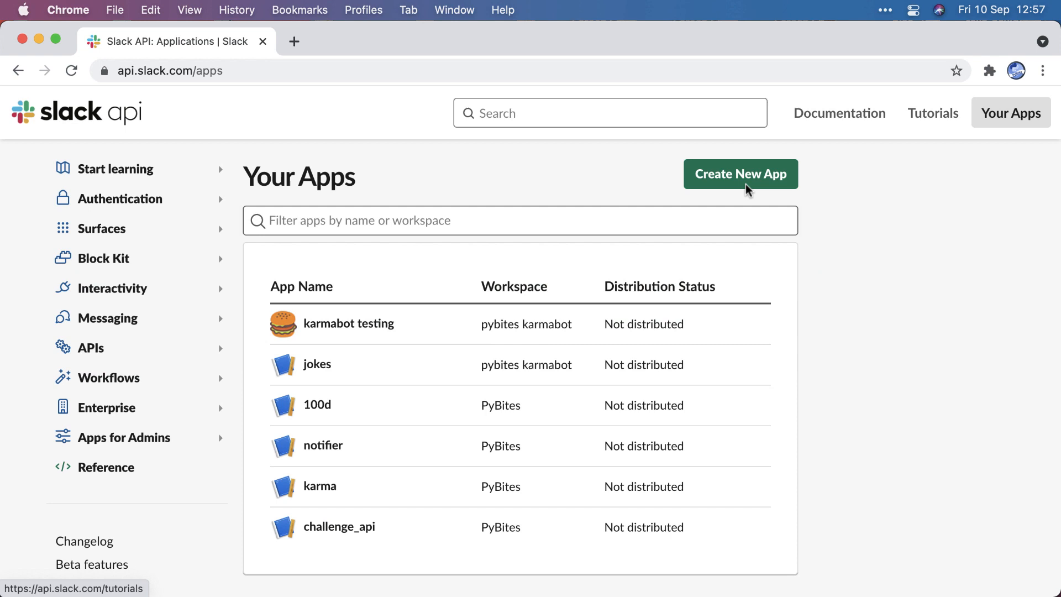
- In App Home, tick 'Allow users to send Slash commands and messages from the messages tab'
{"action": "left_click", "coordinate": [318, 364]}
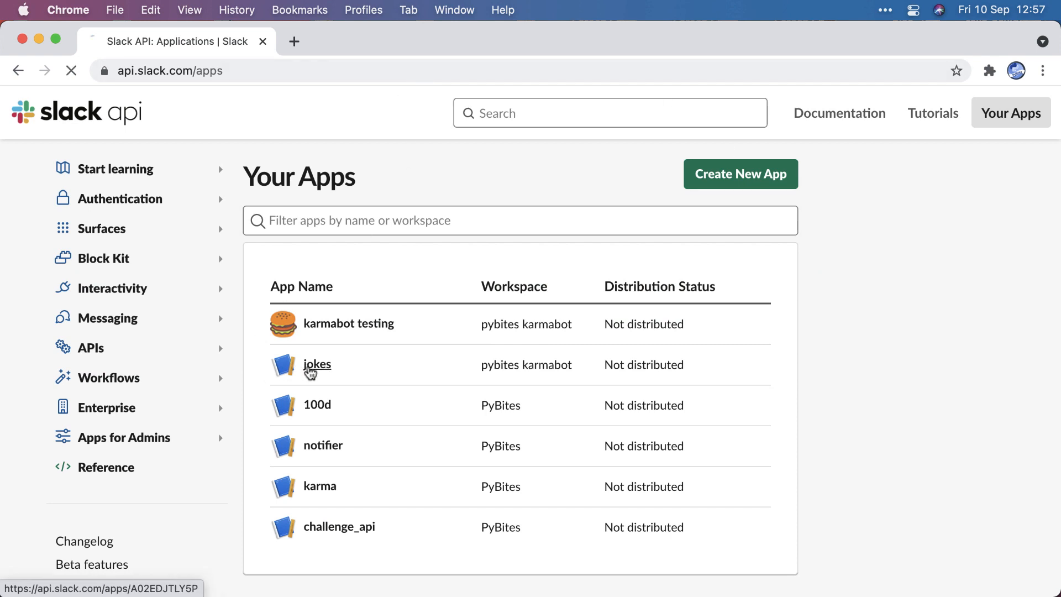
{"action": "left_click", "coordinate": [317, 363]}
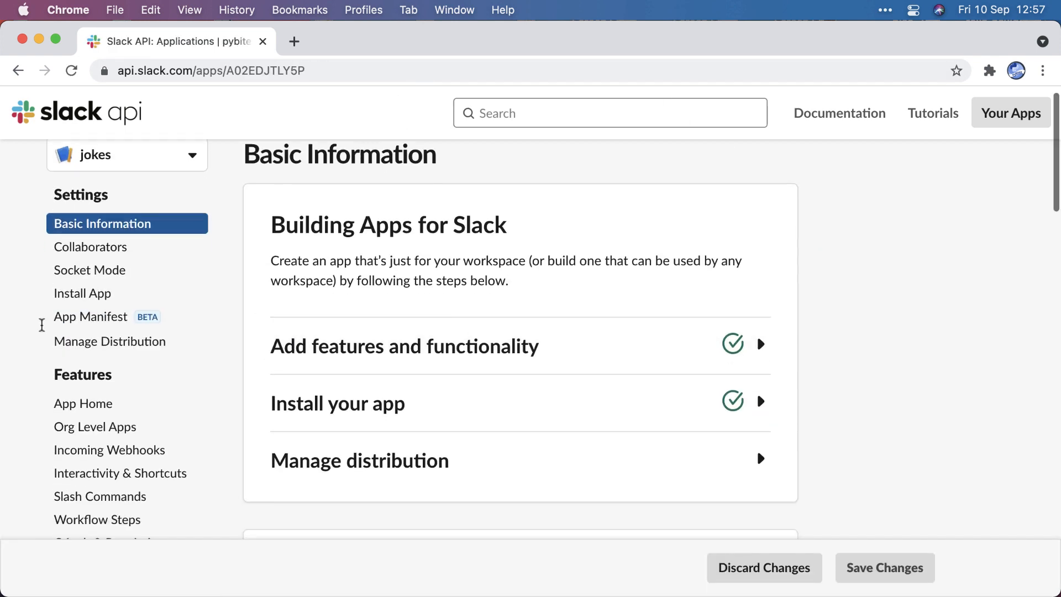
{"action": "left_click", "coordinate": [83, 403]}
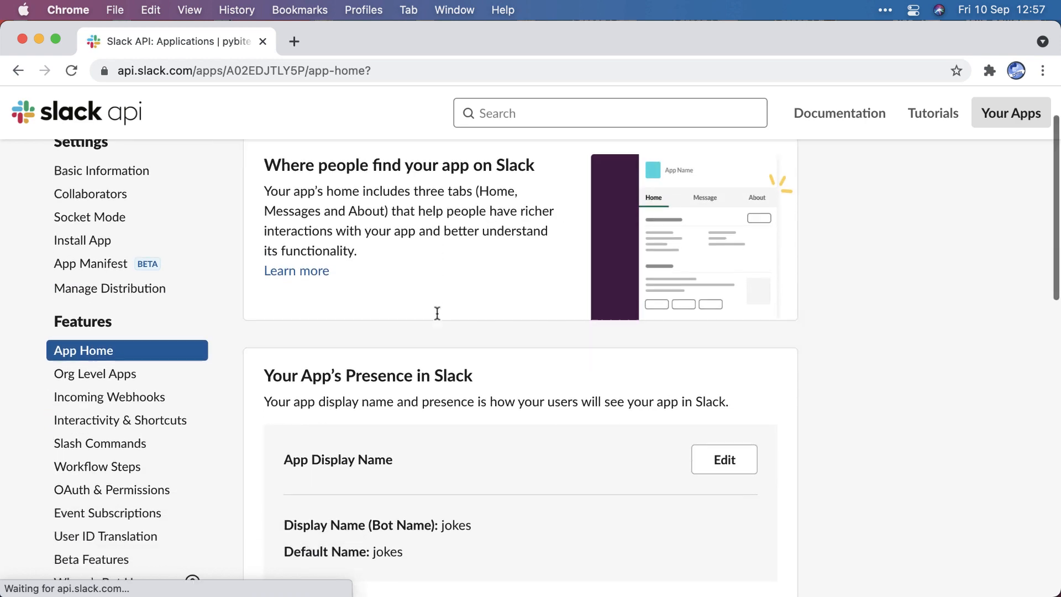
{"action": "scroll", "scroll_direction": "down", "scroll_amount": 3}
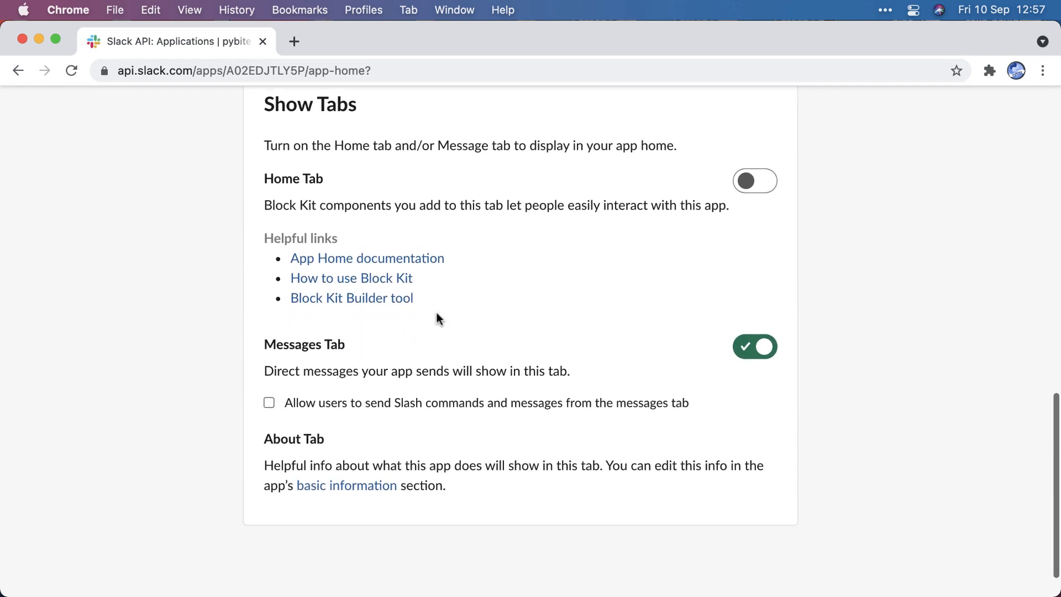
{"action": "scroll", "scroll_direction": "down", "scroll_amount": 3}
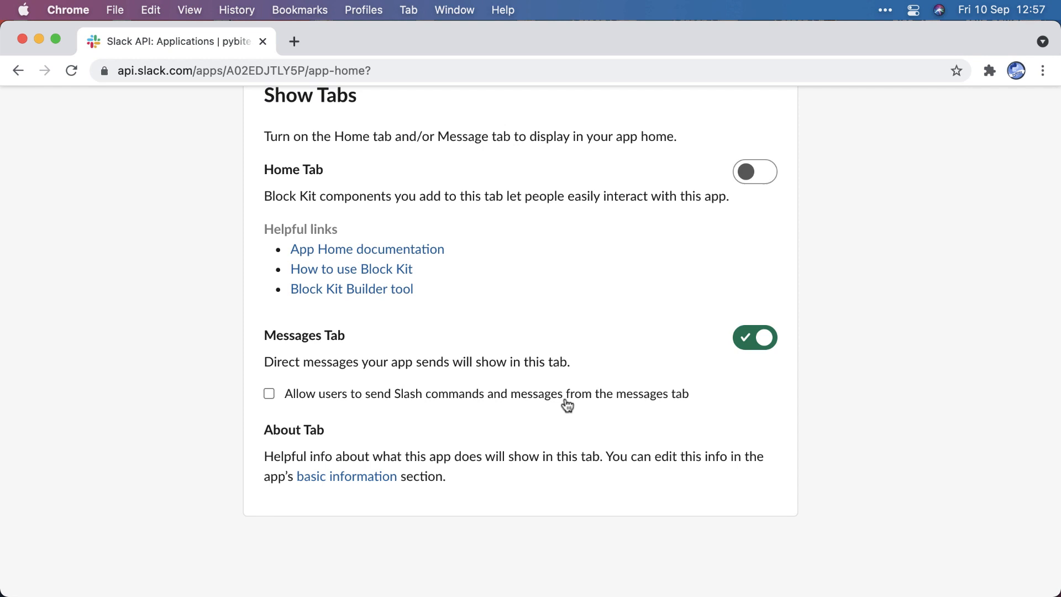
{"action": "left_click", "coordinate": [268, 393]}
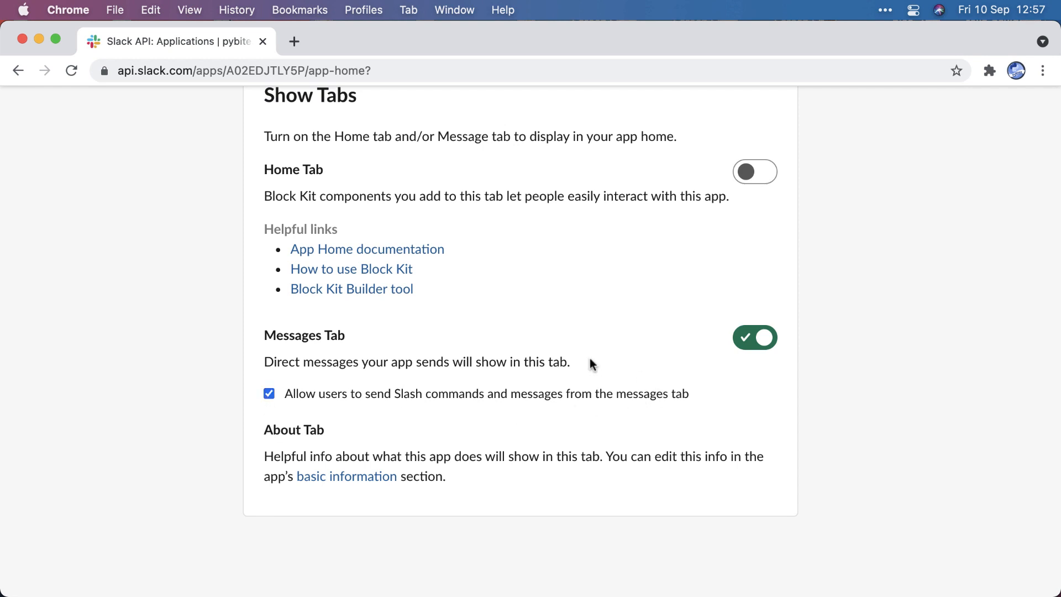
{"action": "scroll", "scroll_direction": "down", "scroll_amount": 3}
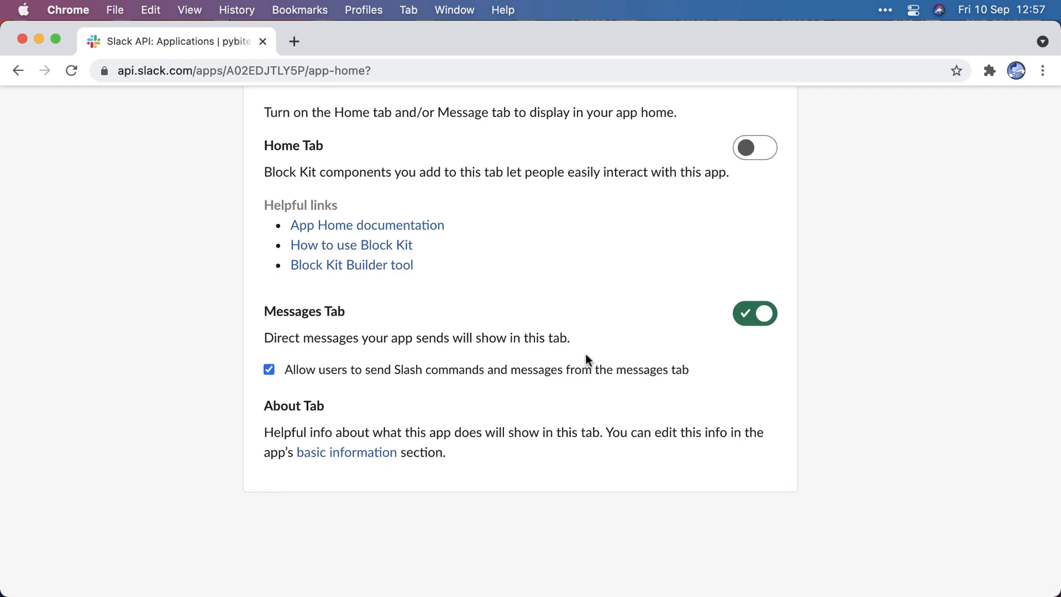
{"action": "scroll", "scroll_direction": "down", "scroll_amount": 3}
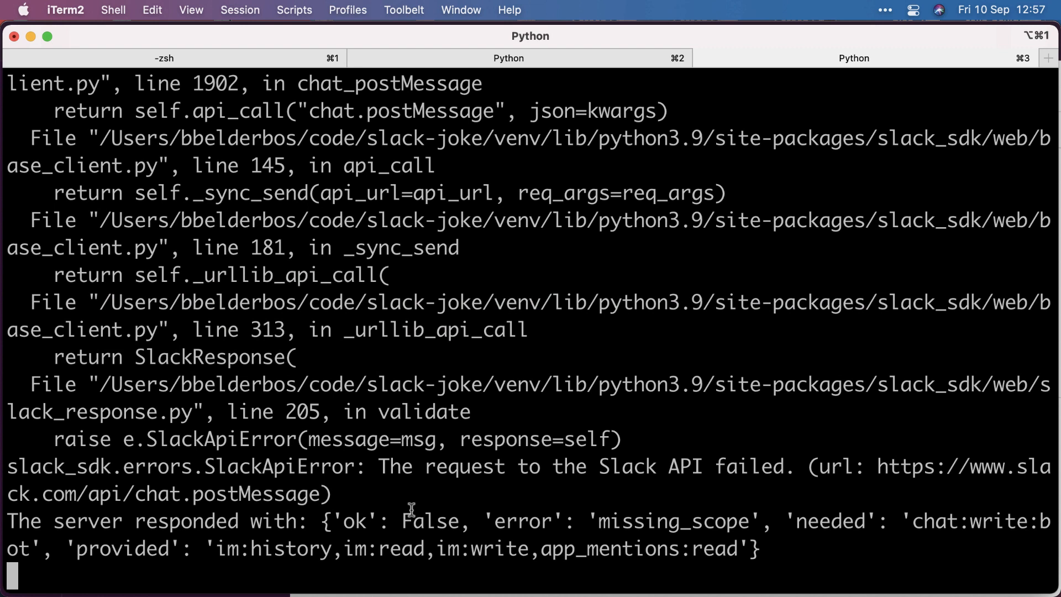
{"action": "mouse_move", "coordinate": [1004, 532]}
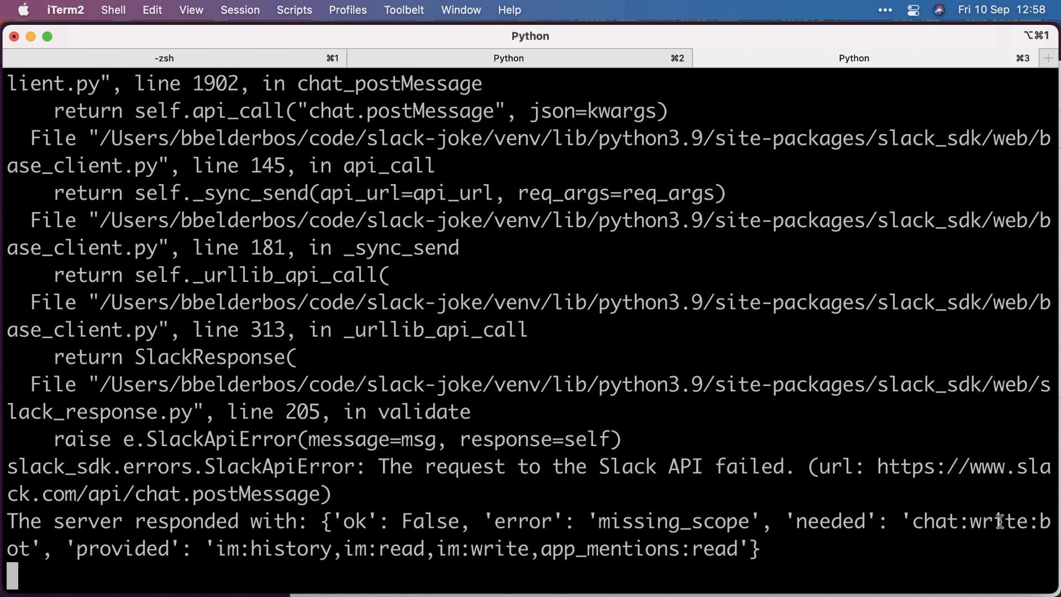
{"action": "mouse_move", "coordinate": [955, 522]}
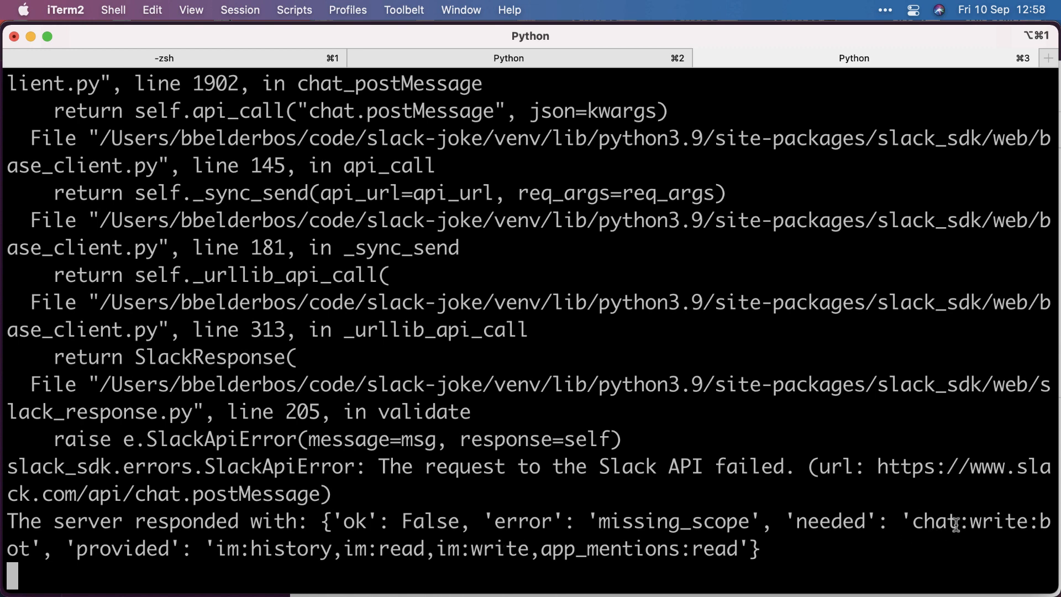
- Return from the chat:write missing_scope traceback to the jokes app settings in Chrome
{"action": "key", "text": "cmd+tab"}
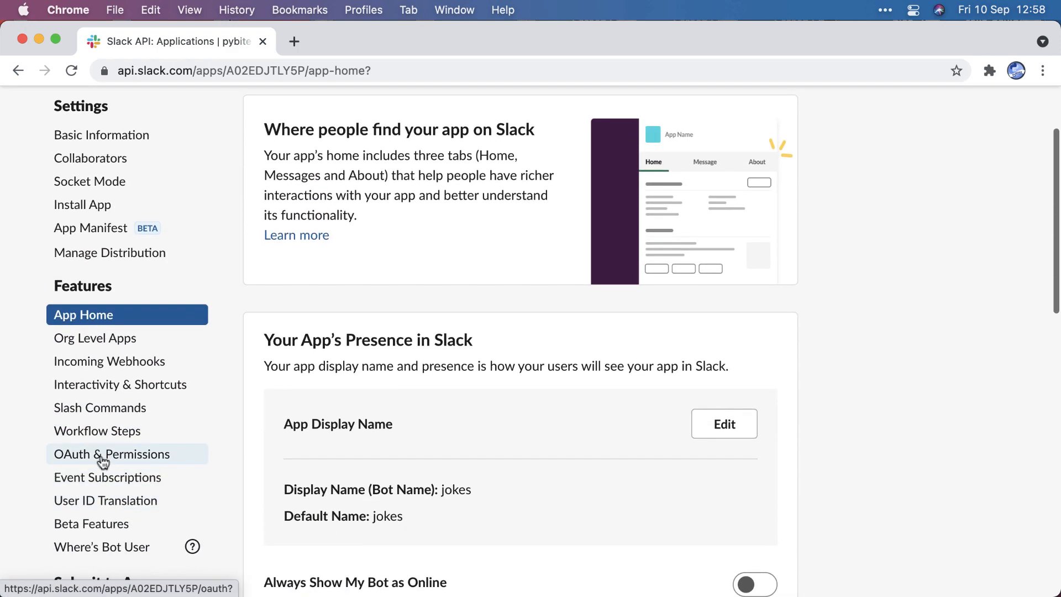
- Add the chat:write Bot Token Scope under OAuth & Permissions
{"action": "left_click", "coordinate": [112, 454]}
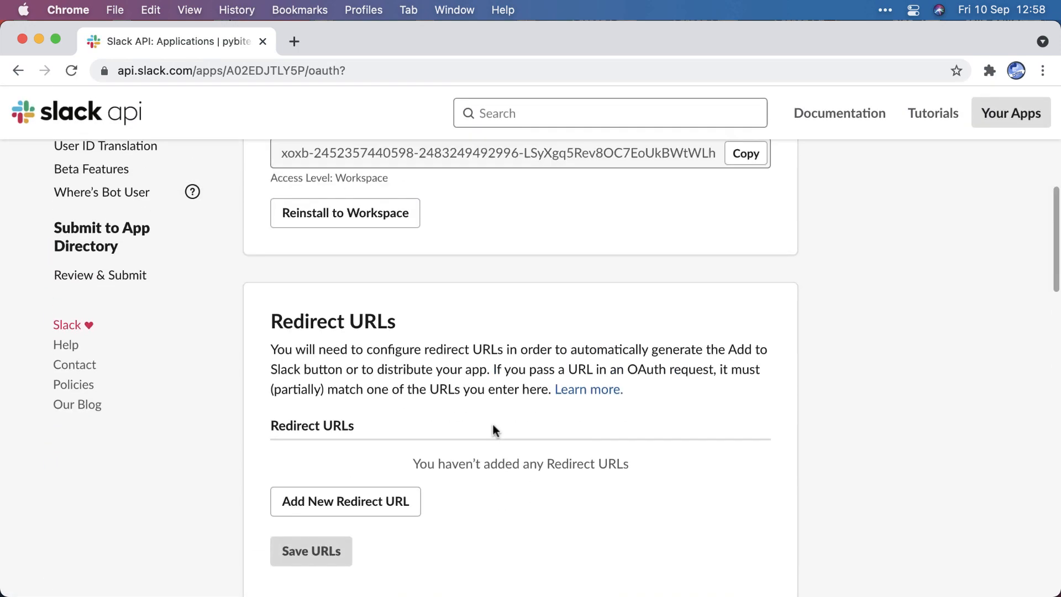
{"action": "scroll", "scroll_direction": "down", "scroll_amount": 3}
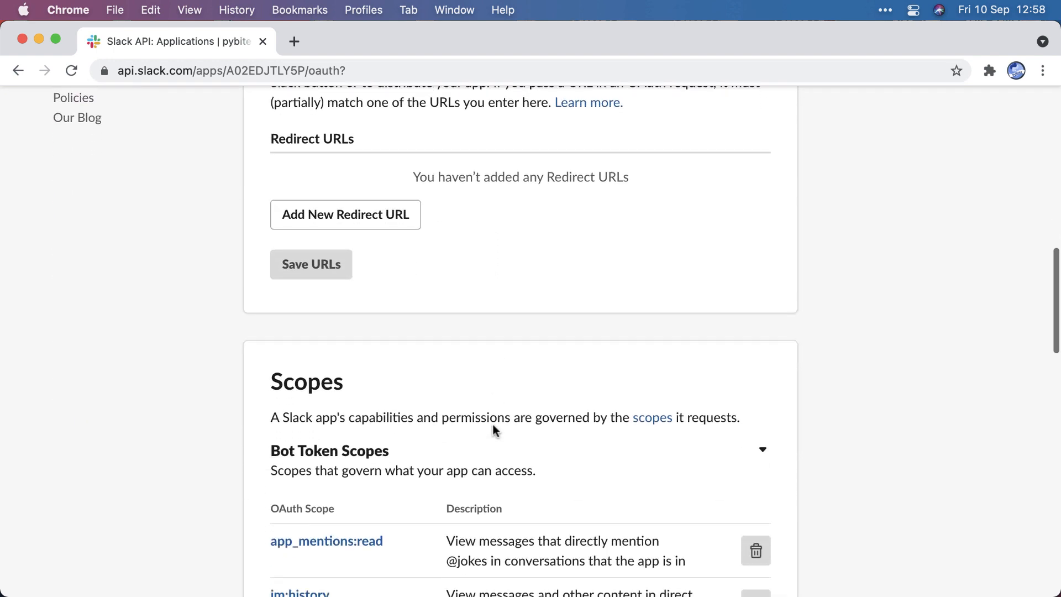
{"action": "scroll", "scroll_direction": "down", "scroll_amount": 3}
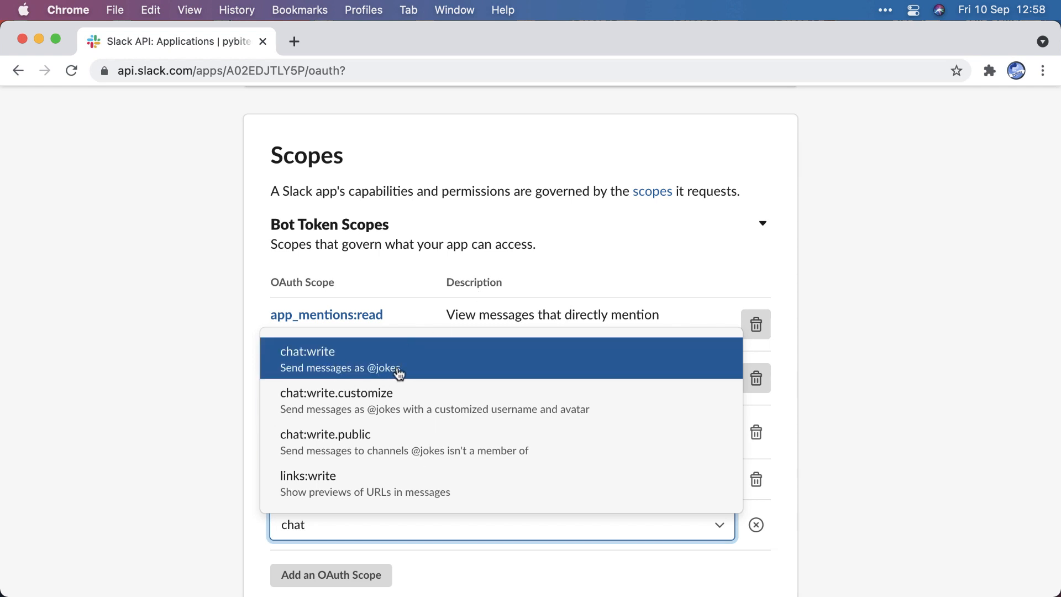
{"action": "left_click", "coordinate": [307, 352]}
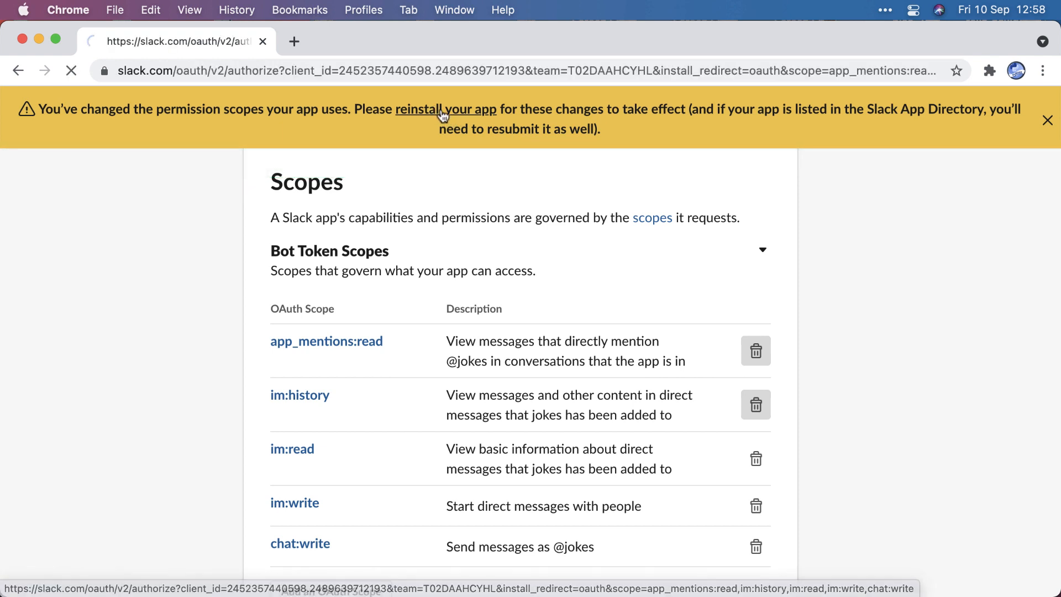
- Reinstall the jokes app, allow the requested permissions and go to the Slack desktop app
{"action": "left_click", "coordinate": [445, 110]}
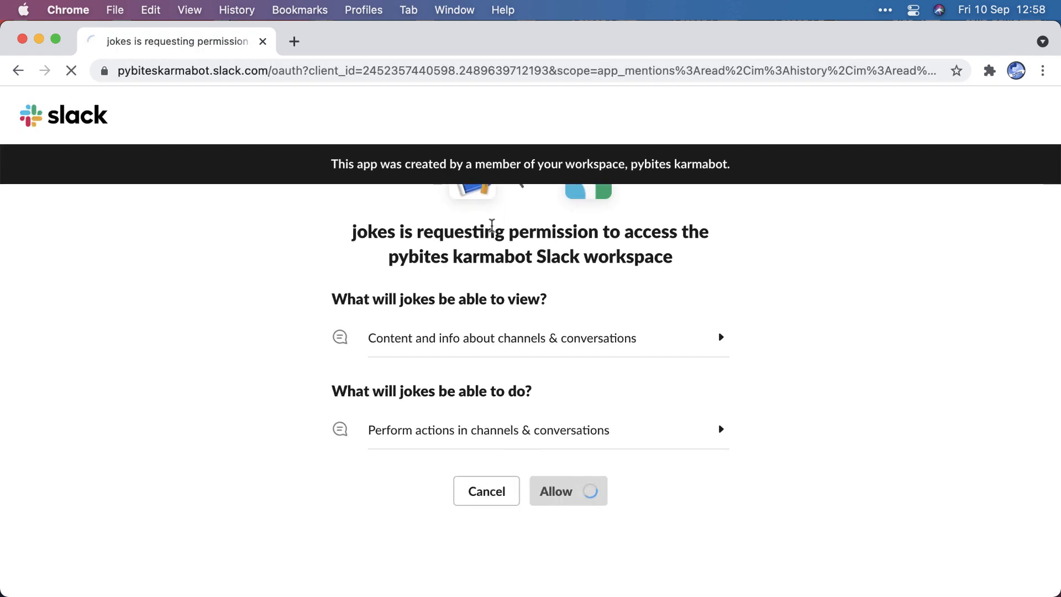
{"action": "left_click", "coordinate": [567, 491]}
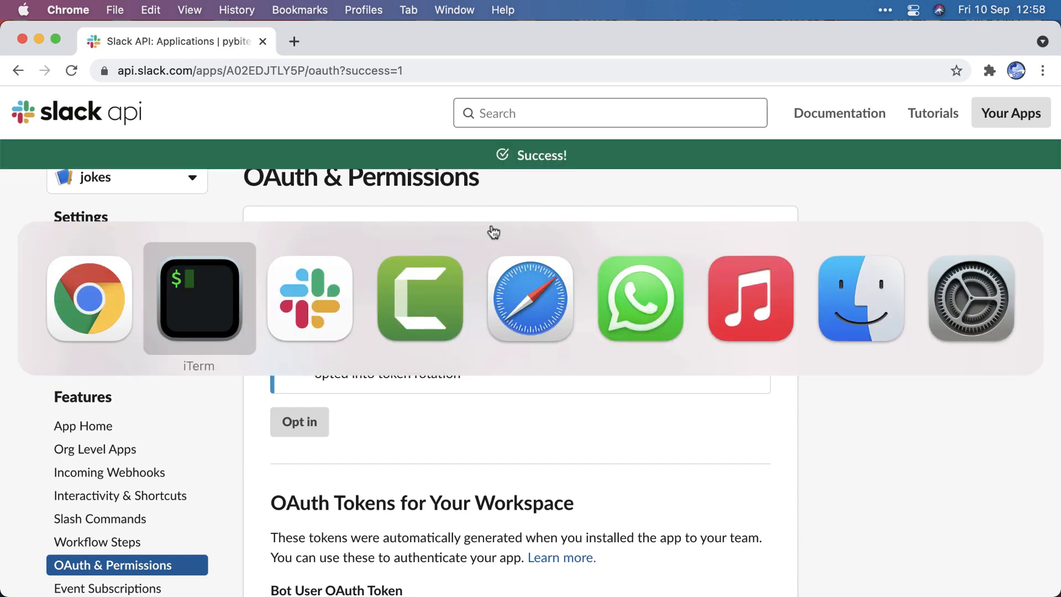
{"action": "left_click", "coordinate": [309, 298]}
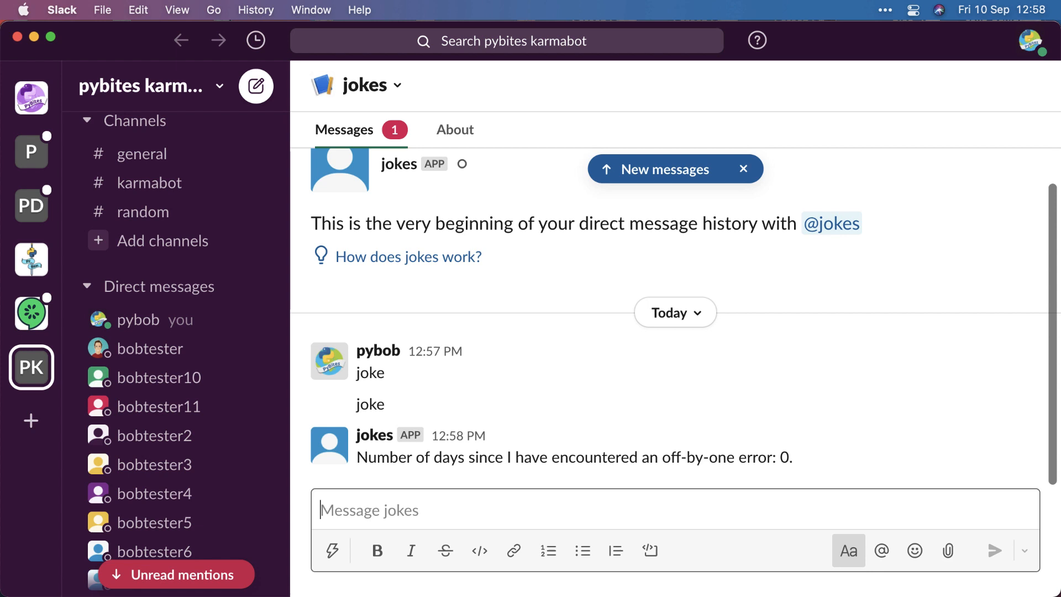
- Start typing another joke request in the jokes DM after the bot's reply
{"action": "type", "text": "j"}
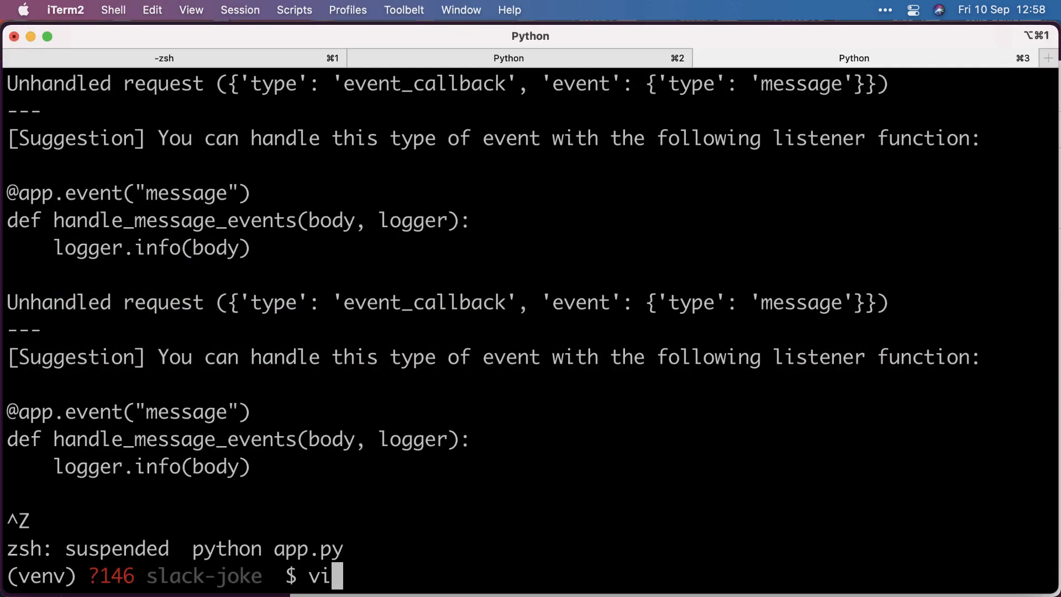
- Reopen app.py in vim and look through the bot code
{"action": "key", "text": "Enter"}
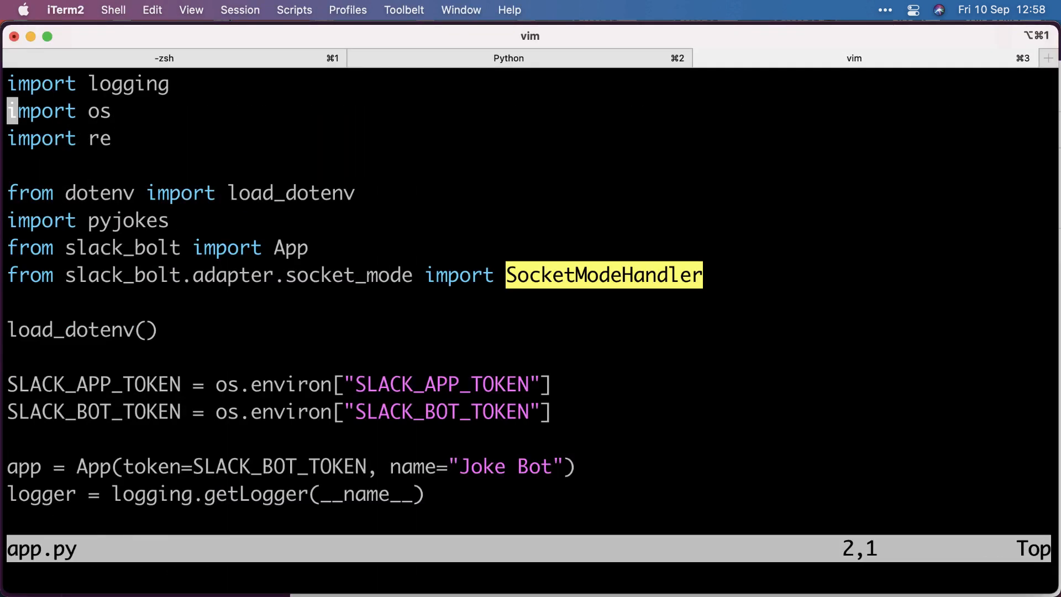
{"action": "scroll", "scroll_direction": "down", "scroll_amount": 3}
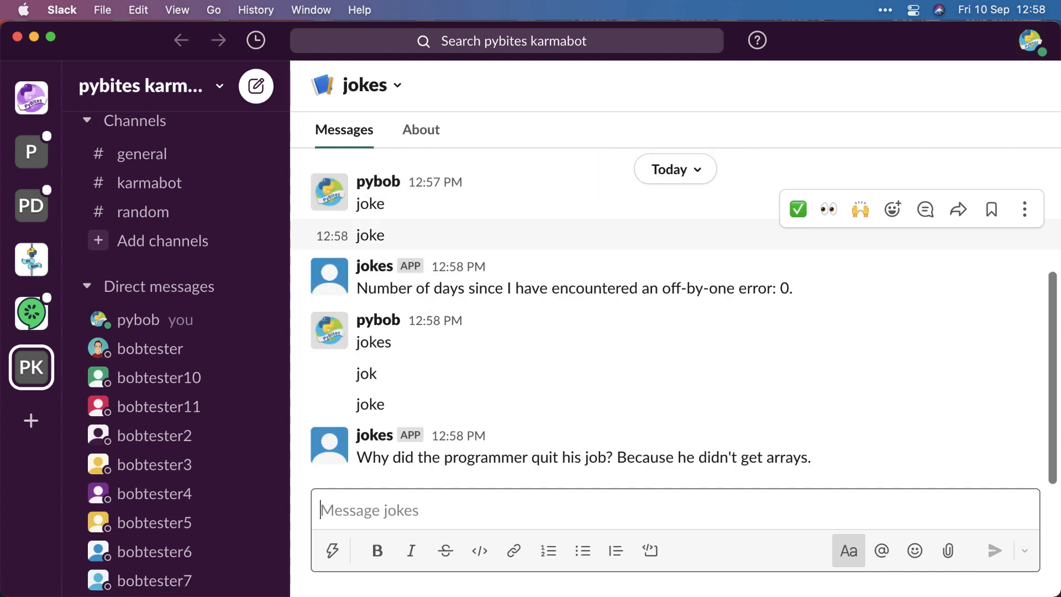
- Send 'joke' in the jokes DM for a new programmer joke, then check the bot's terminal
{"action": "type", "text": "jo"}
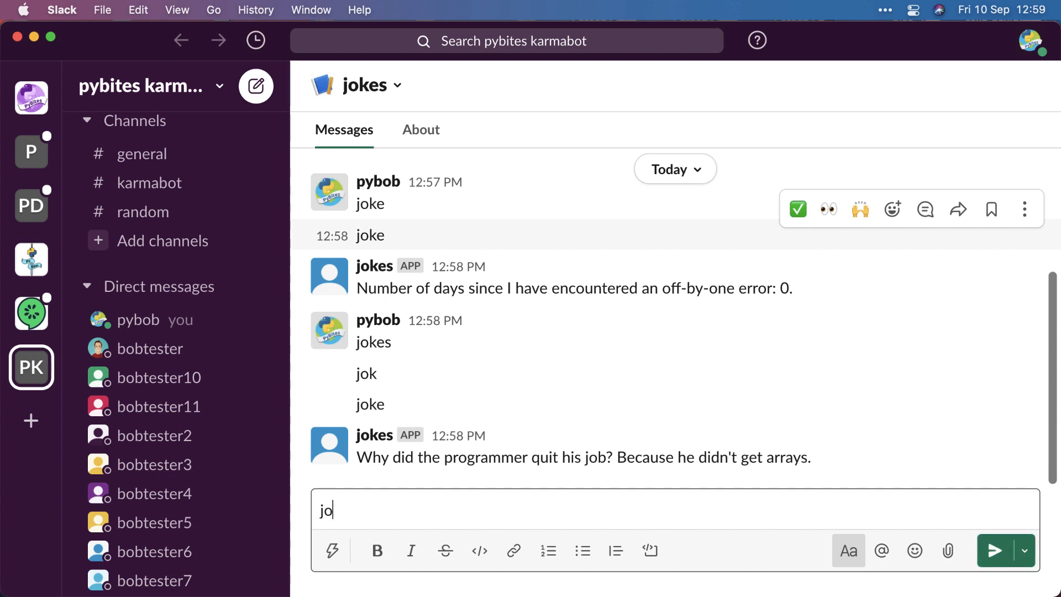
{"action": "key", "text": "Return"}
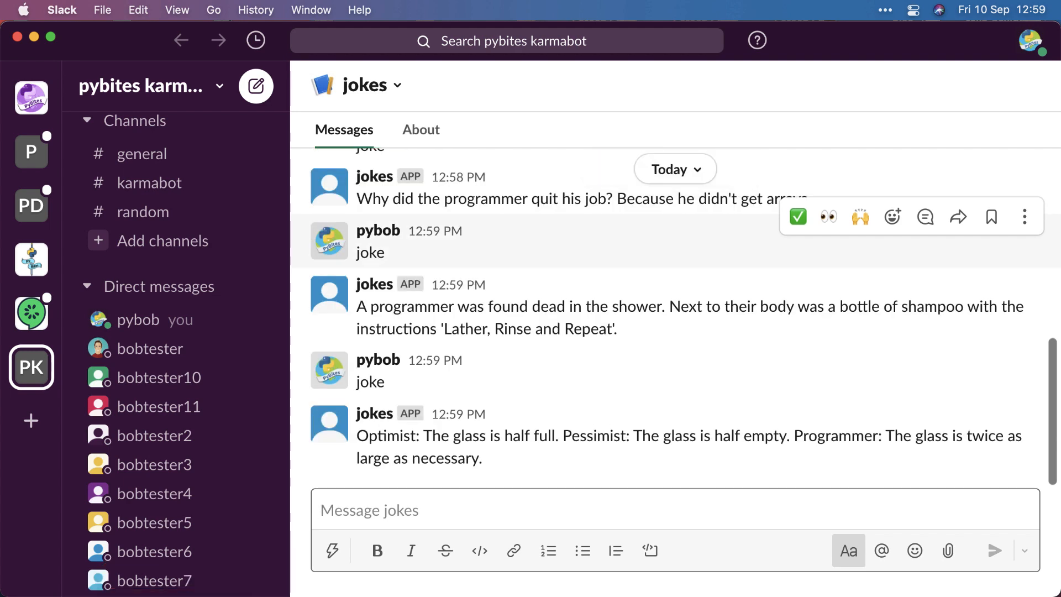
{"action": "key", "text": "cmd+tab"}
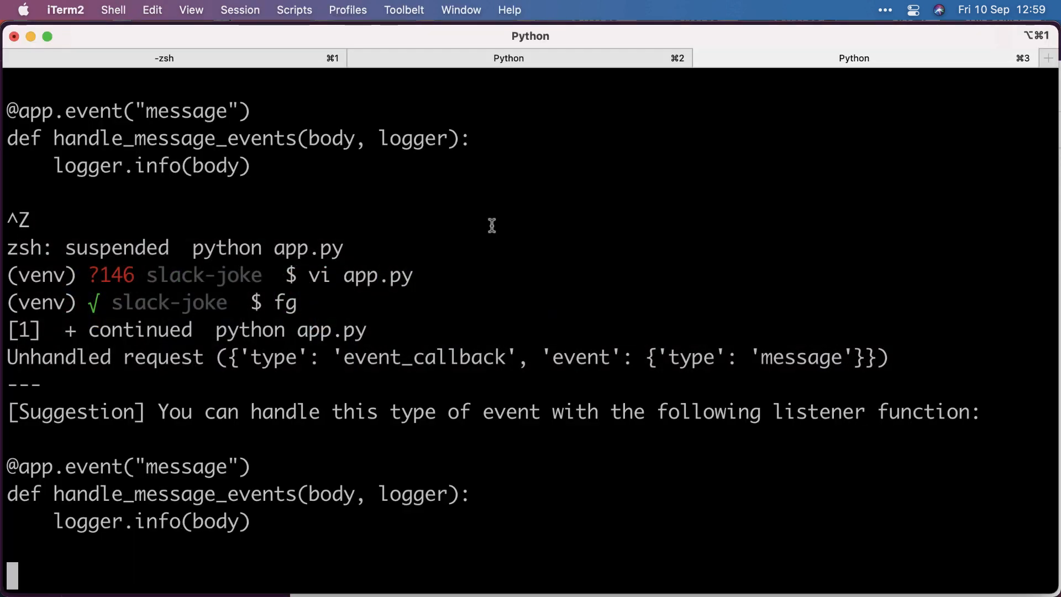